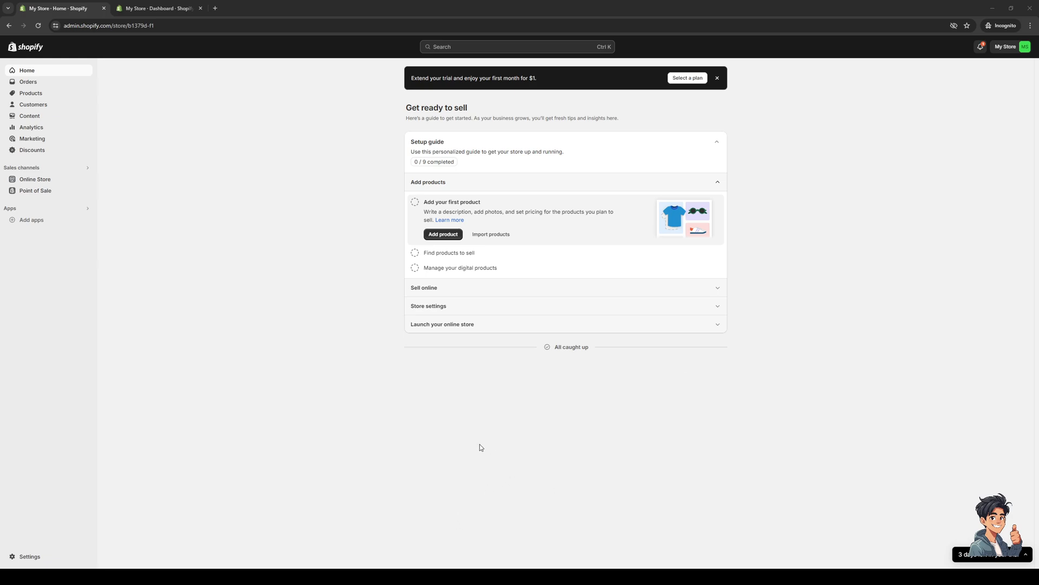
mouse_move(485, 273)
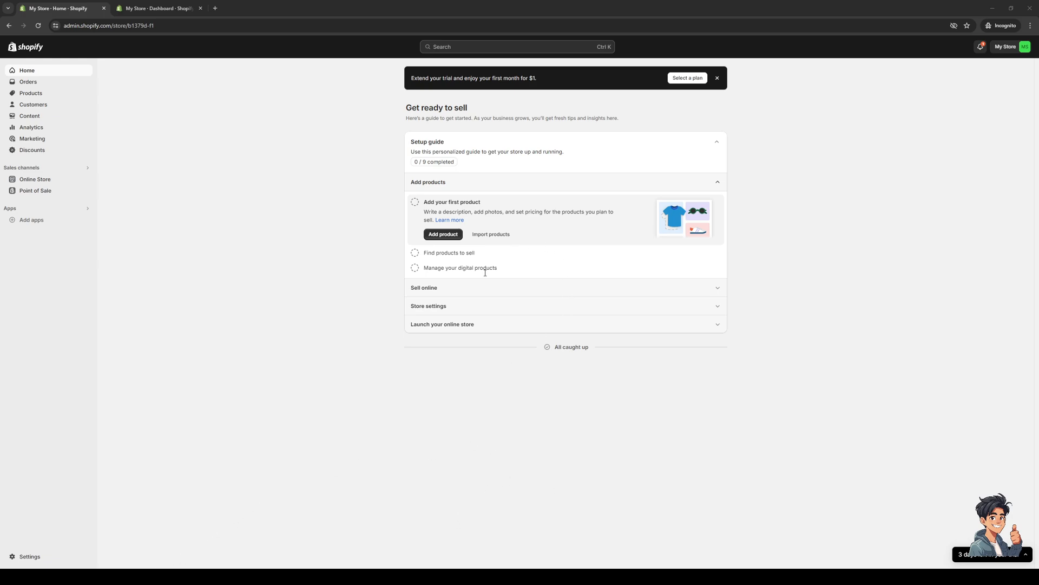
mouse_move(530, 266)
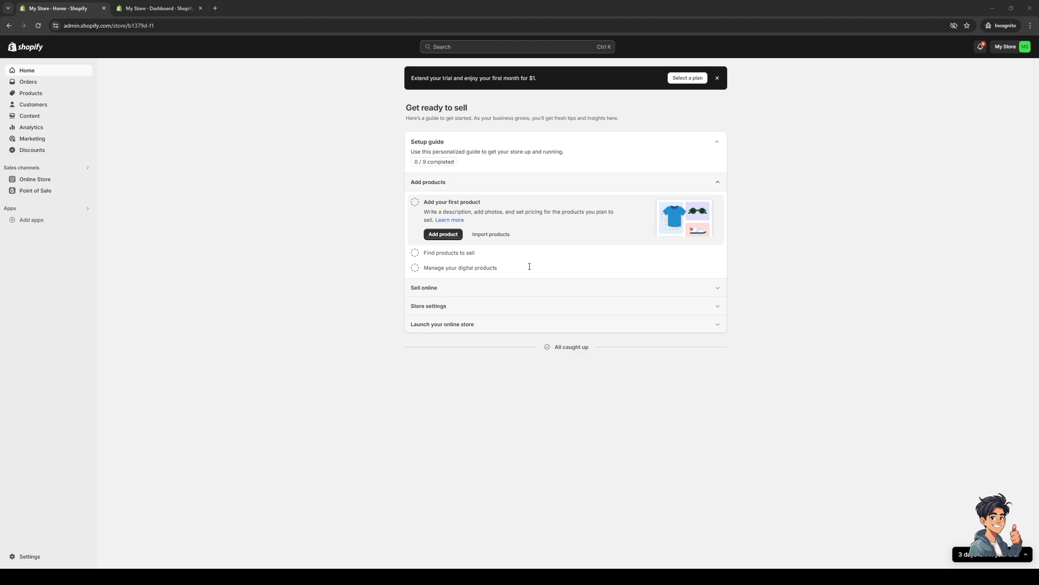
mouse_move(528, 269)
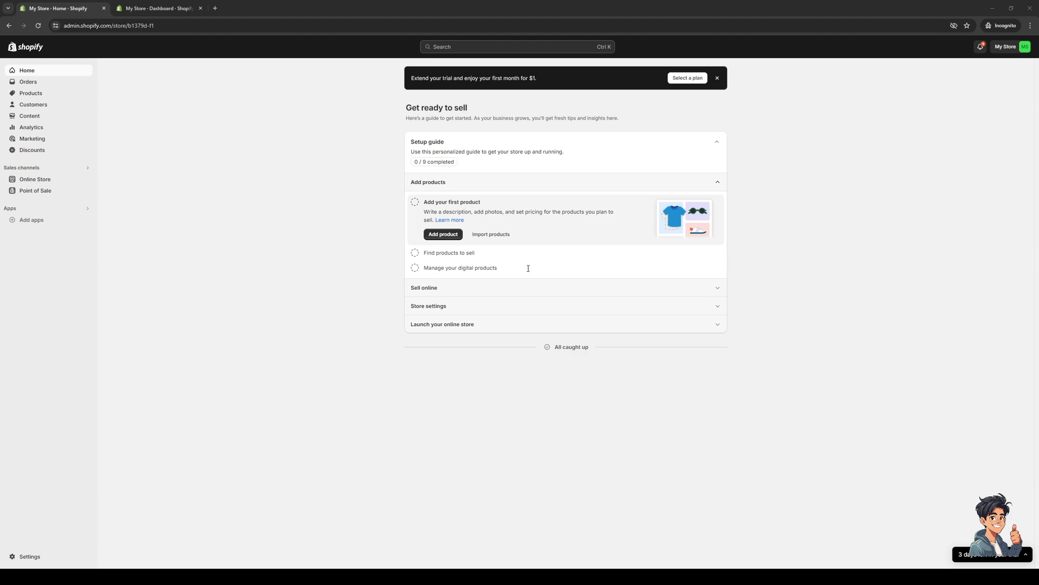
mouse_move(704, 338)
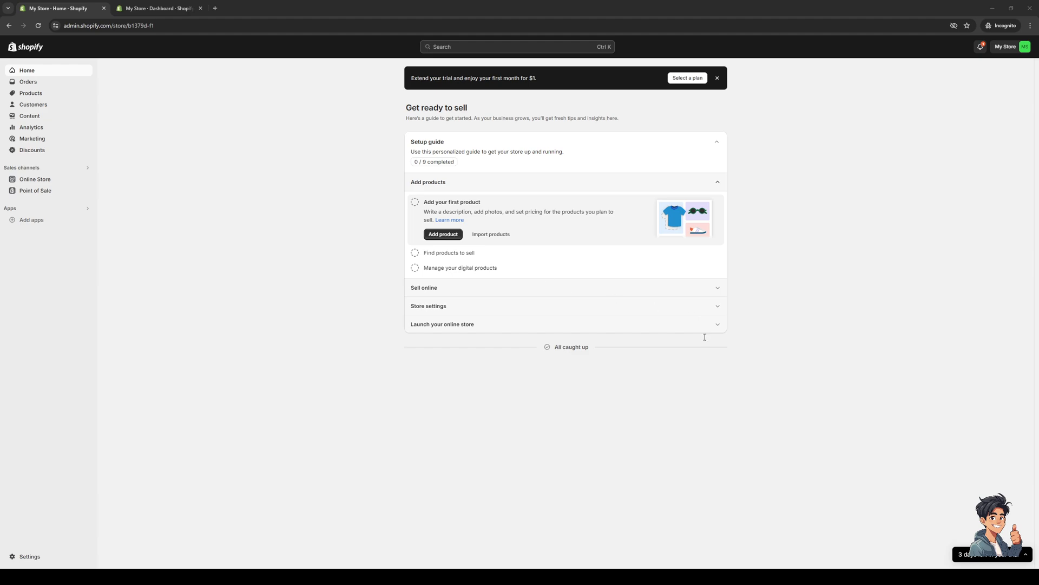
mouse_move(794, 151)
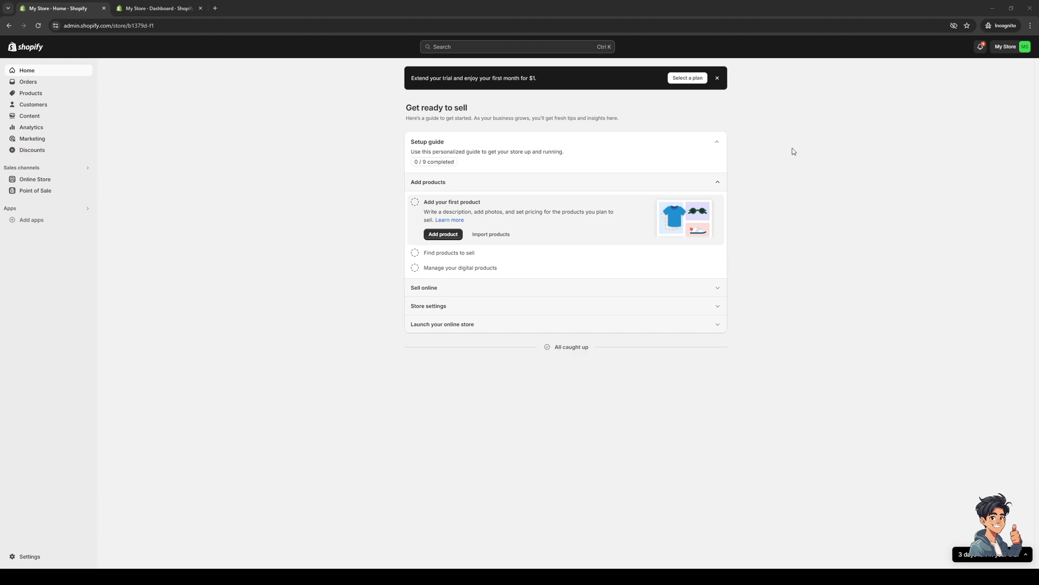
mouse_move(115, 479)
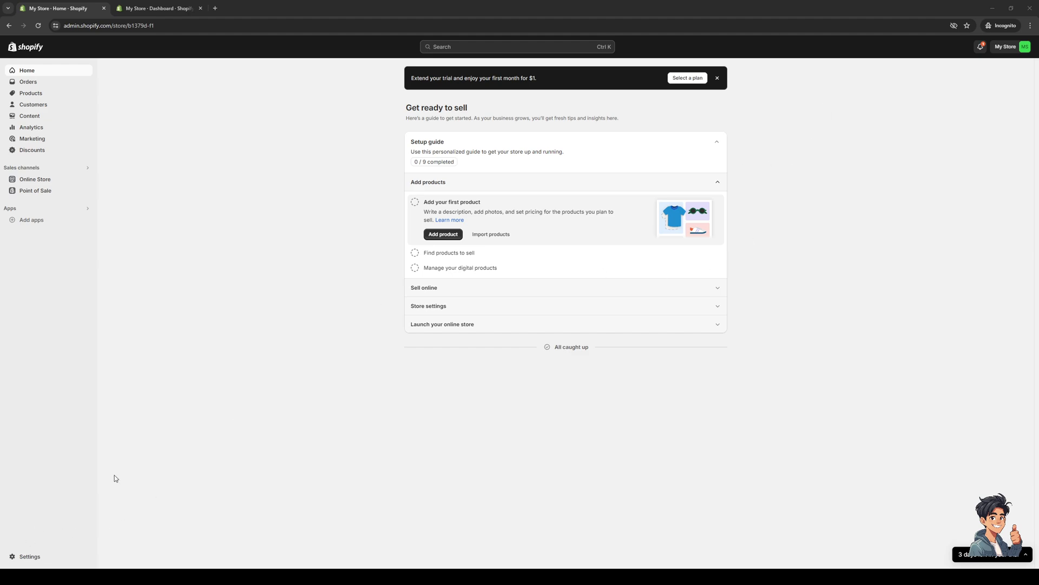
mouse_move(585, 409)
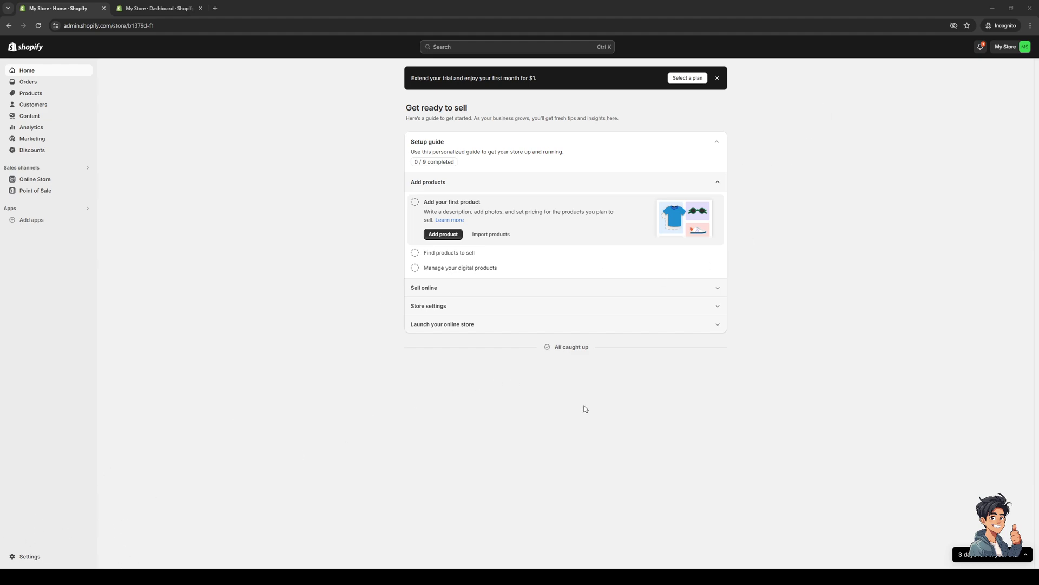
mouse_move(886, 182)
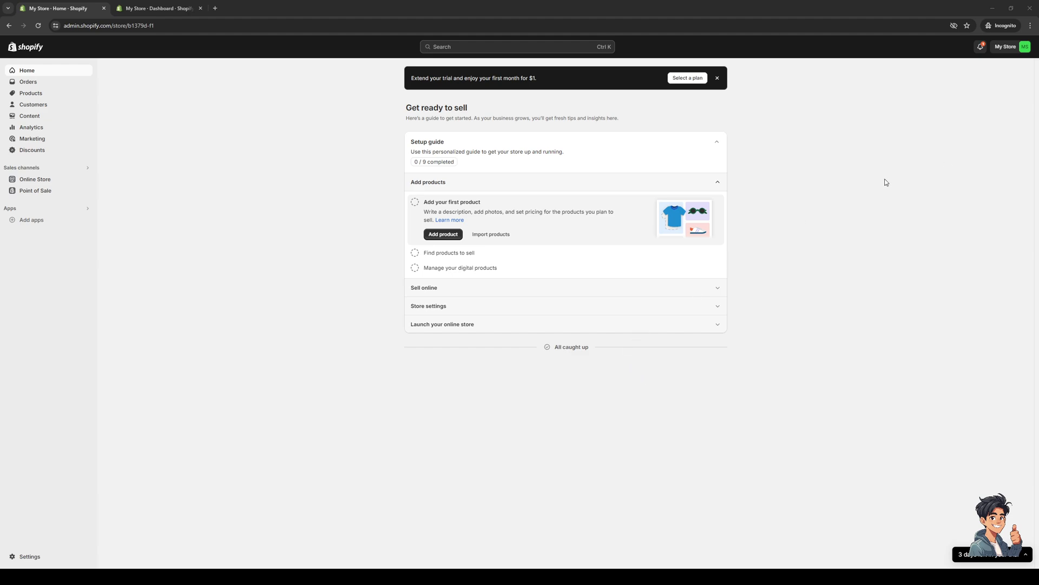
mouse_move(878, 158)
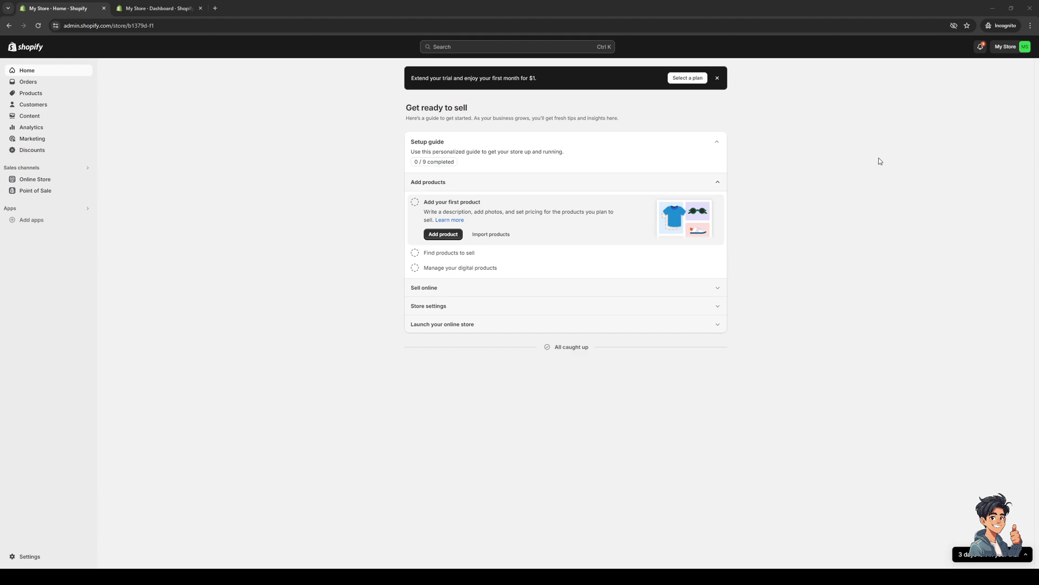
mouse_move(888, 164)
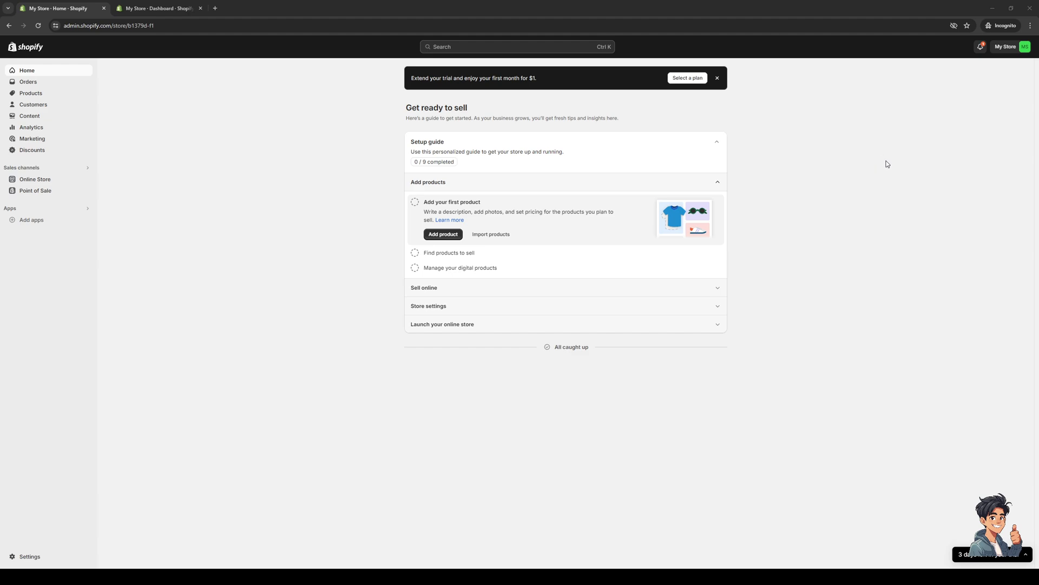
mouse_move(360, 329)
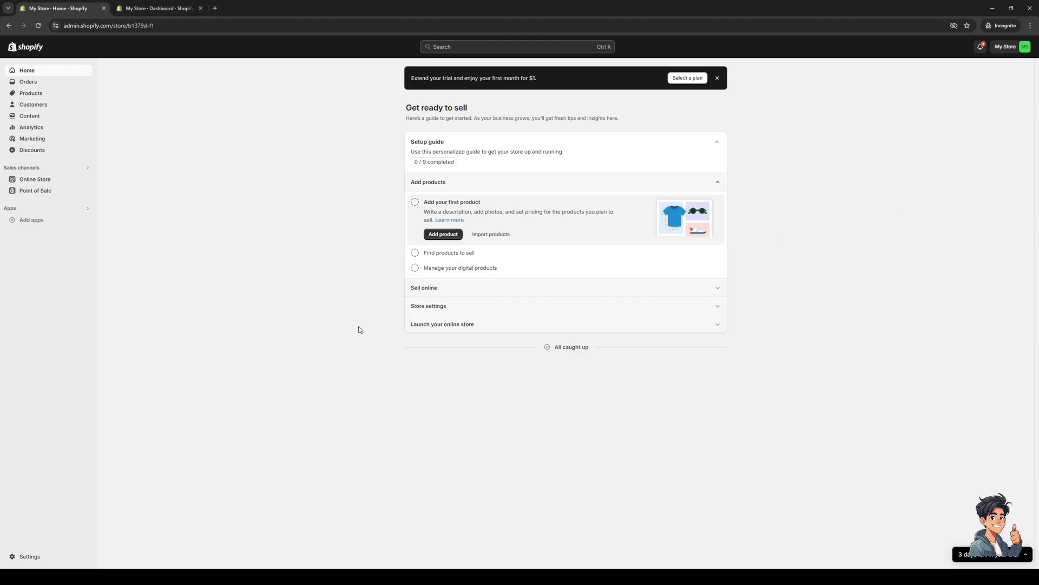
mouse_move(238, 401)
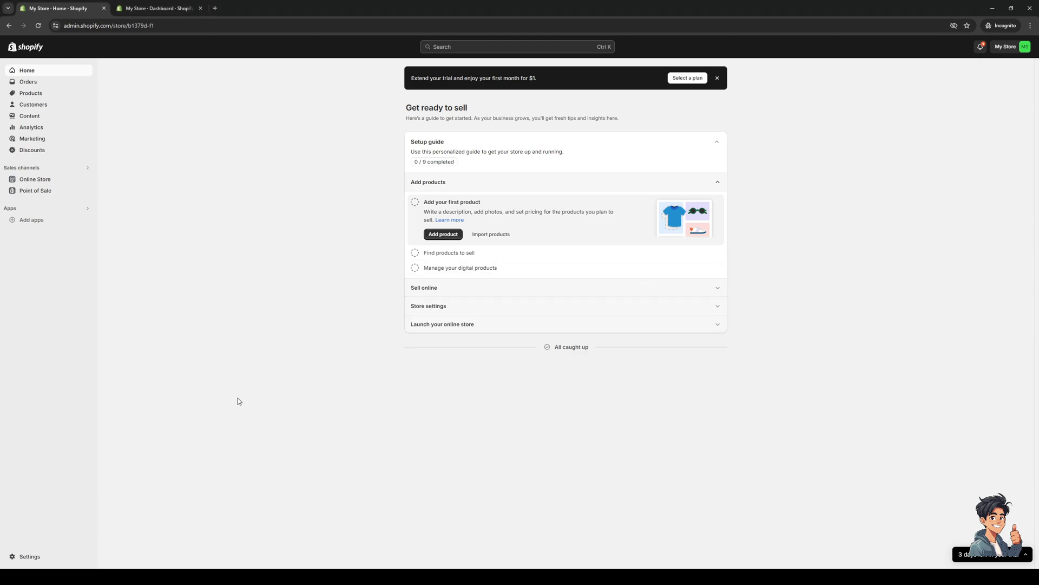
mouse_move(74, 549)
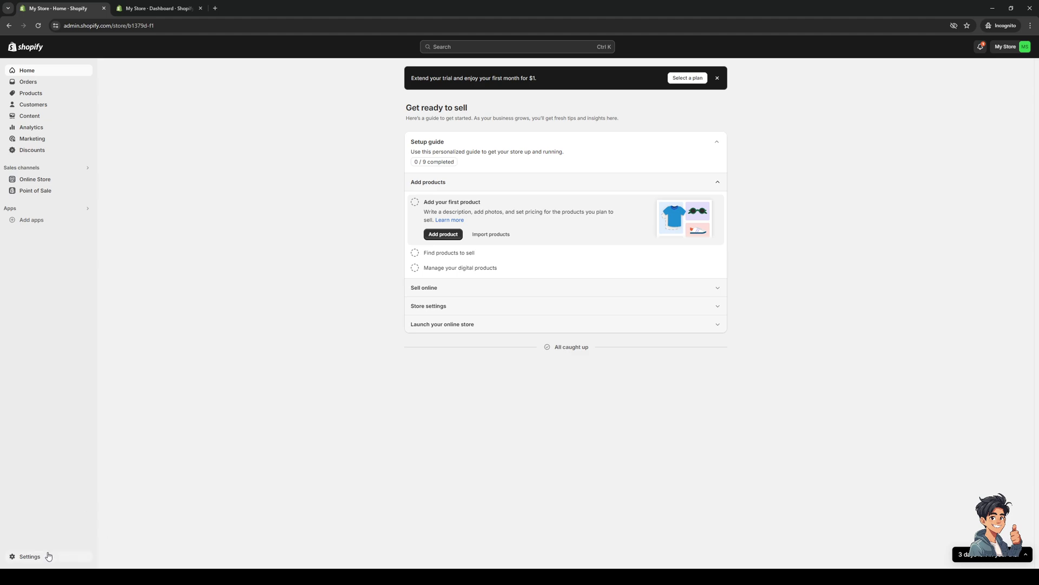
mouse_move(45, 556)
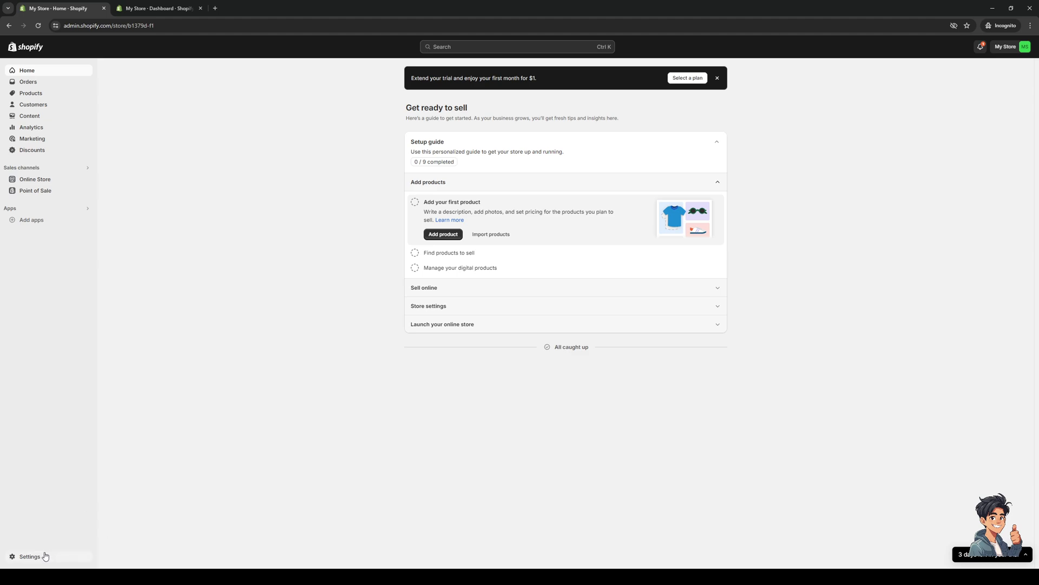
View the store's Plan settings showing the trial's remaining days and billing cycle
click(31, 556)
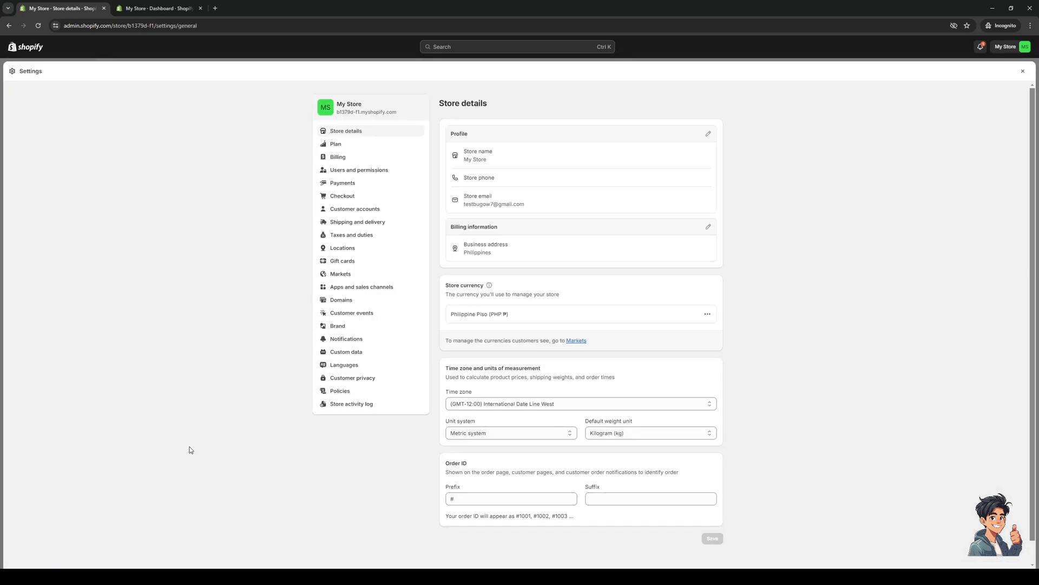
click(337, 143)
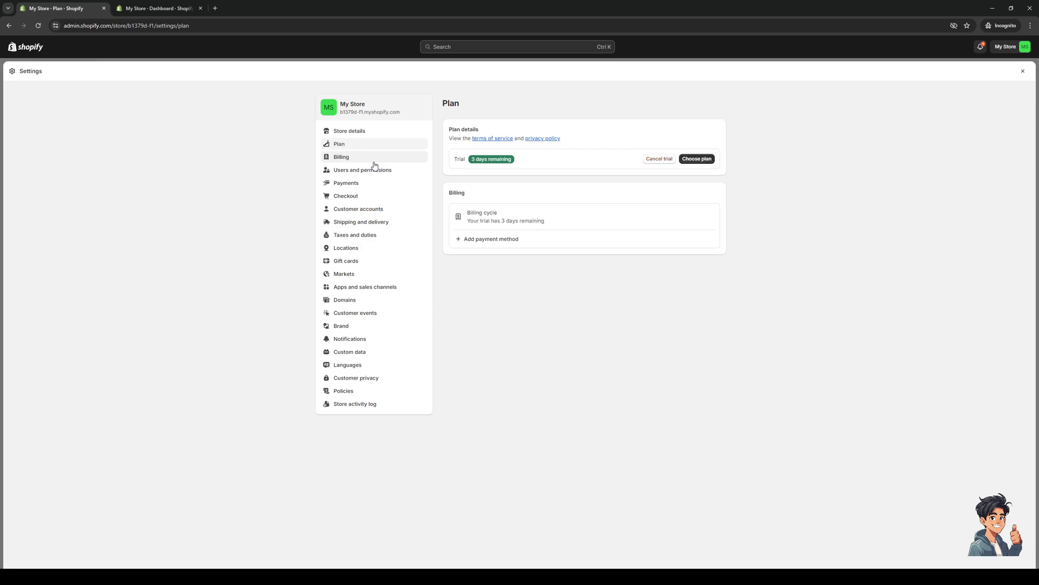
mouse_move(557, 298)
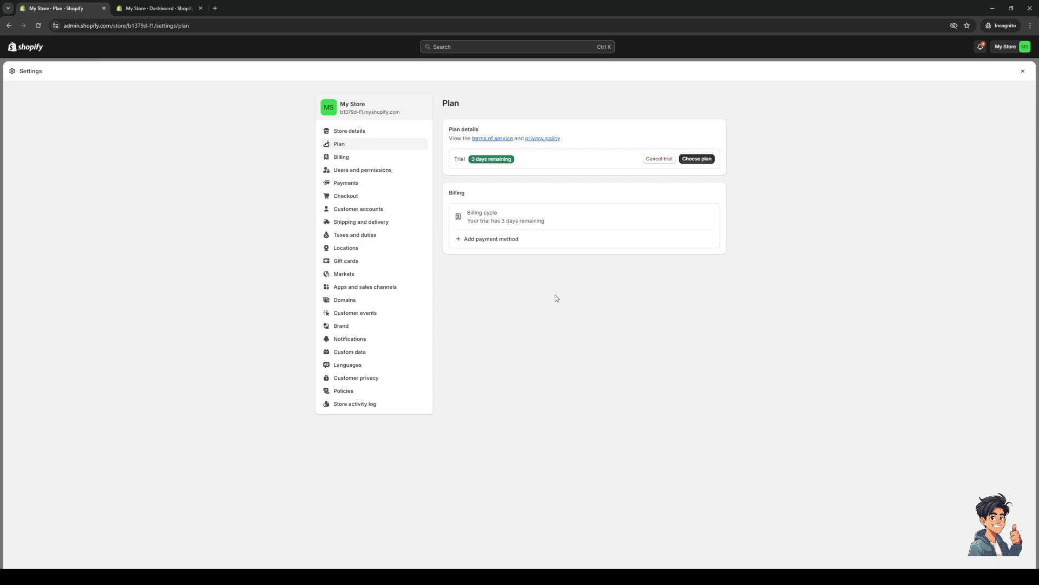
mouse_move(394, 313)
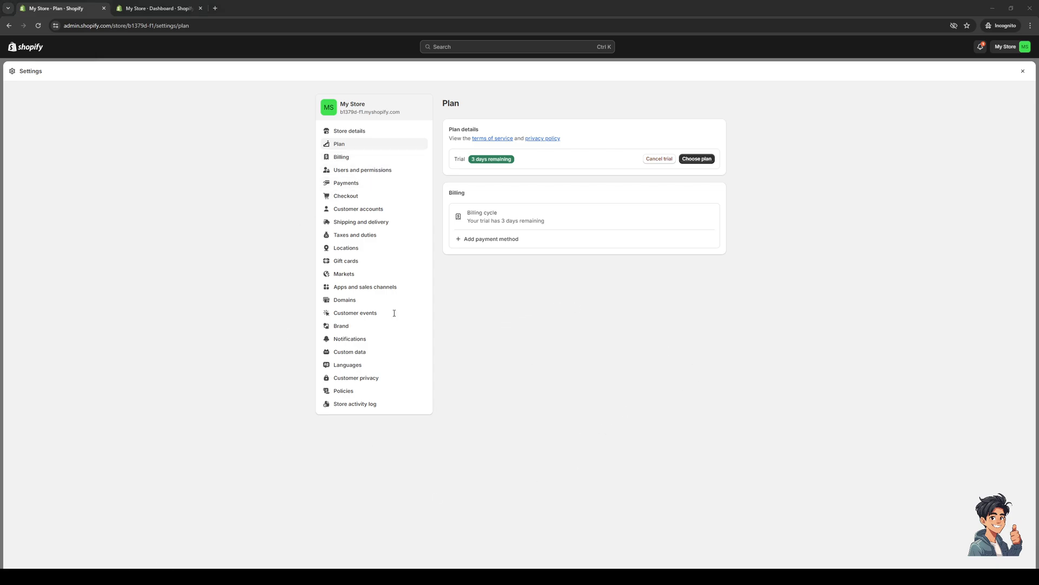
mouse_move(603, 260)
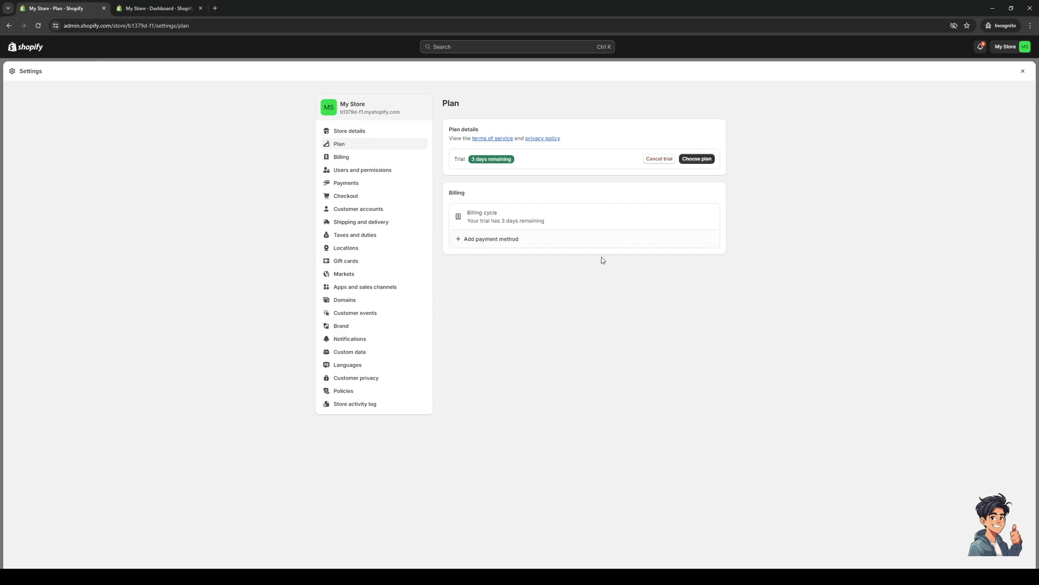
mouse_move(577, 298)
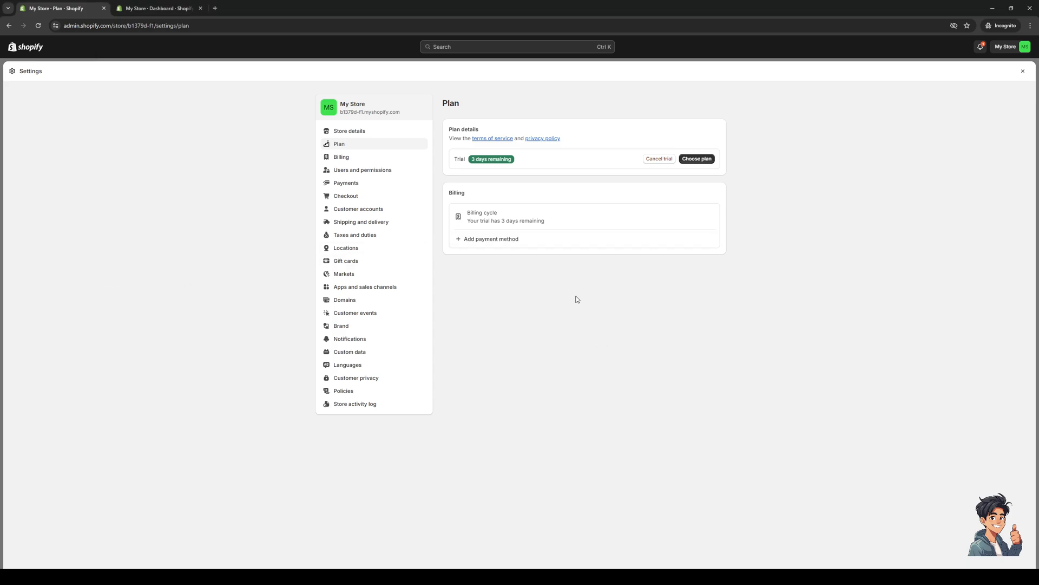
mouse_move(557, 305)
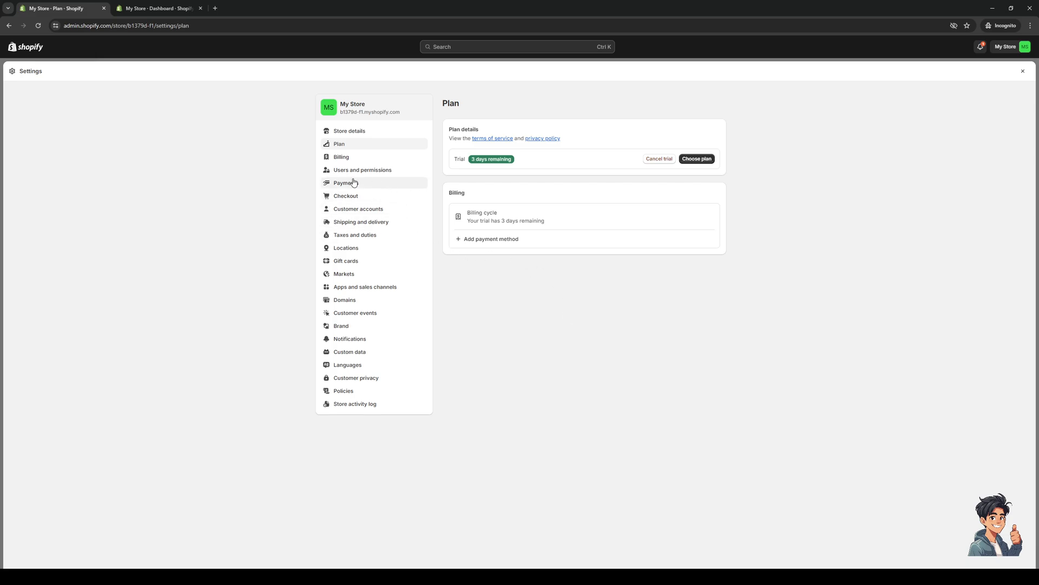
mouse_move(535, 455)
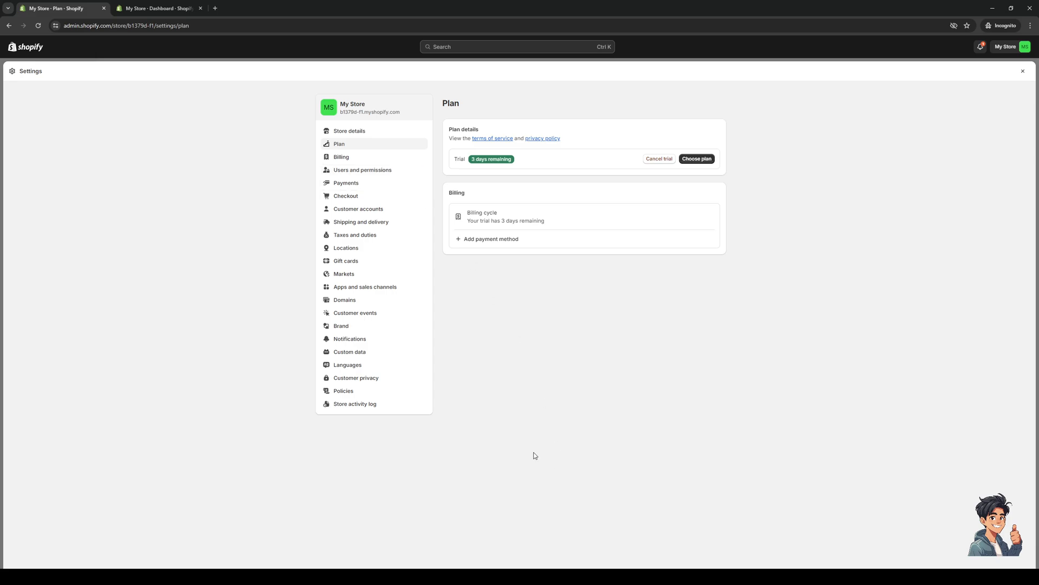
mouse_move(356, 186)
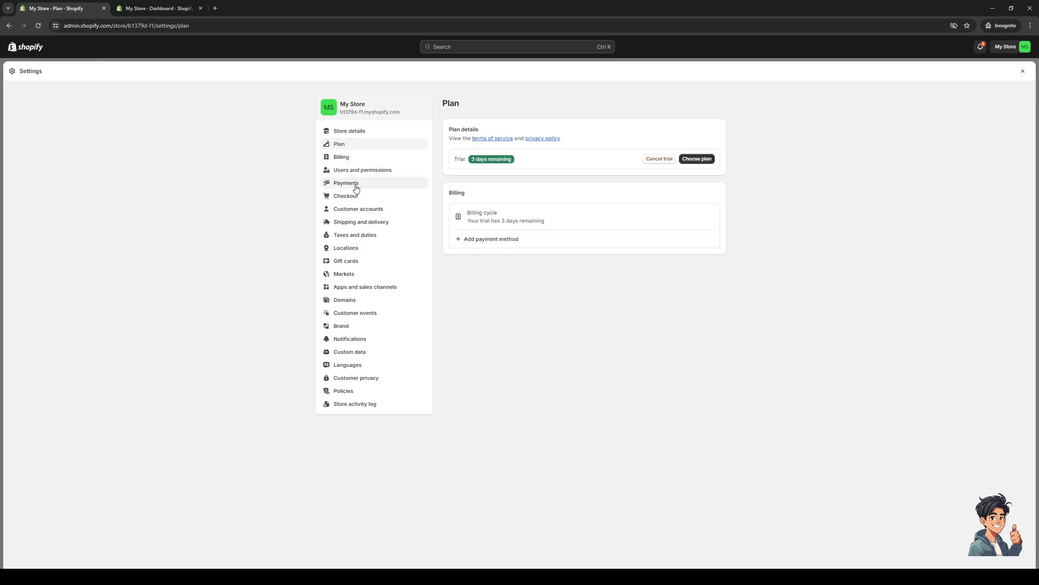
click(347, 183)
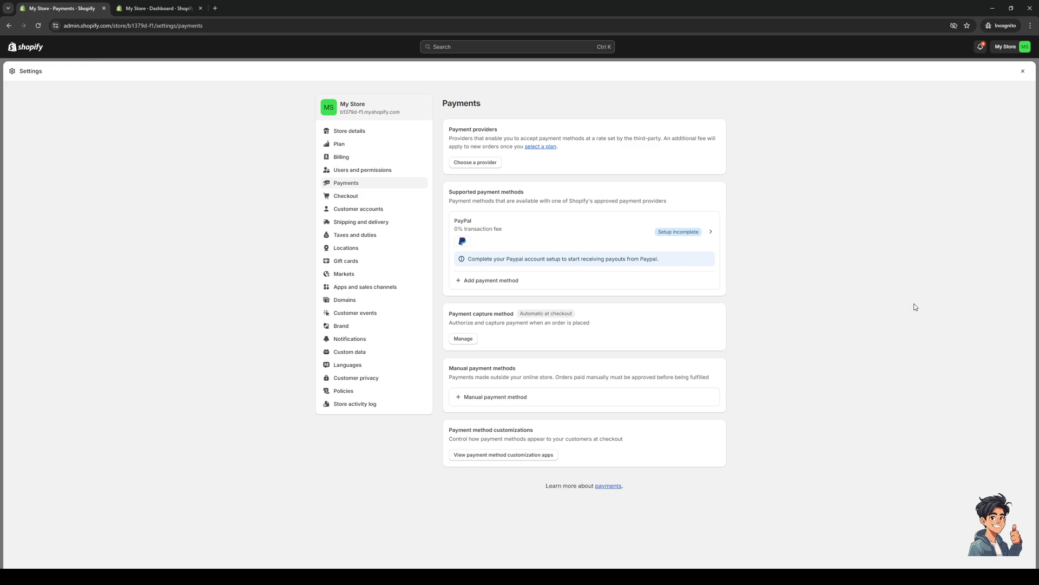
mouse_move(672, 311)
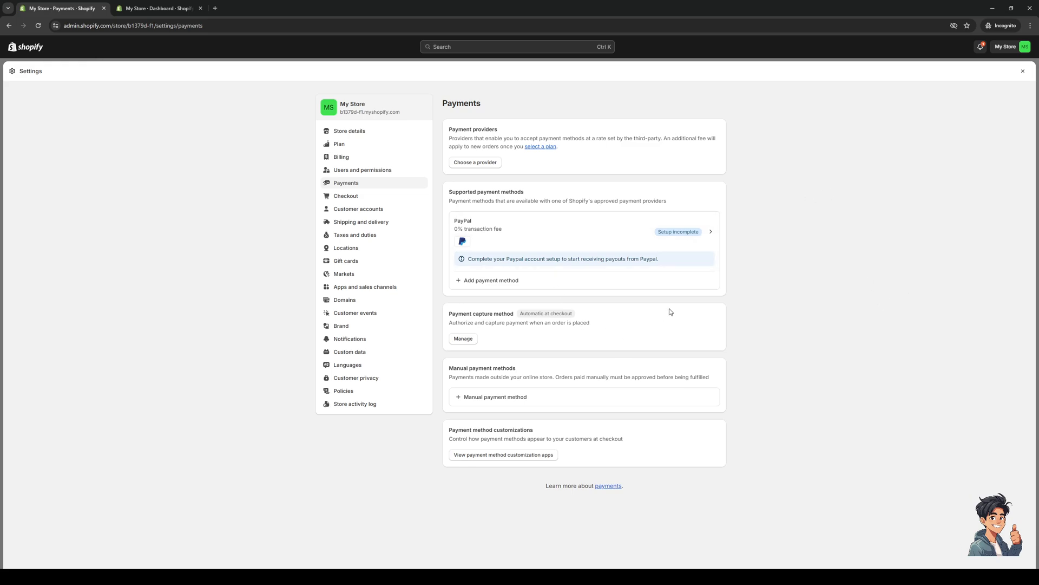
mouse_move(311, 469)
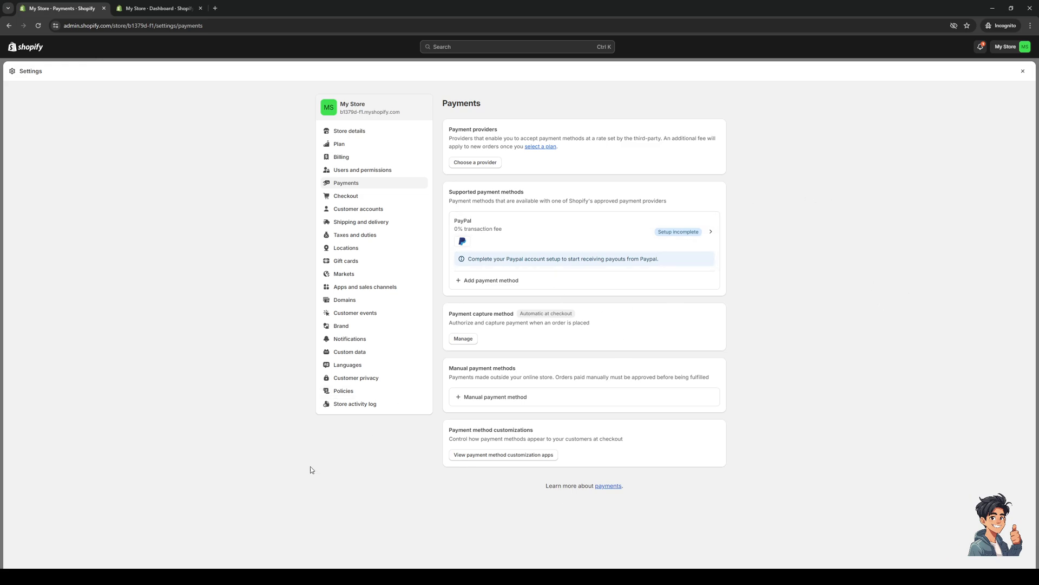
mouse_move(317, 295)
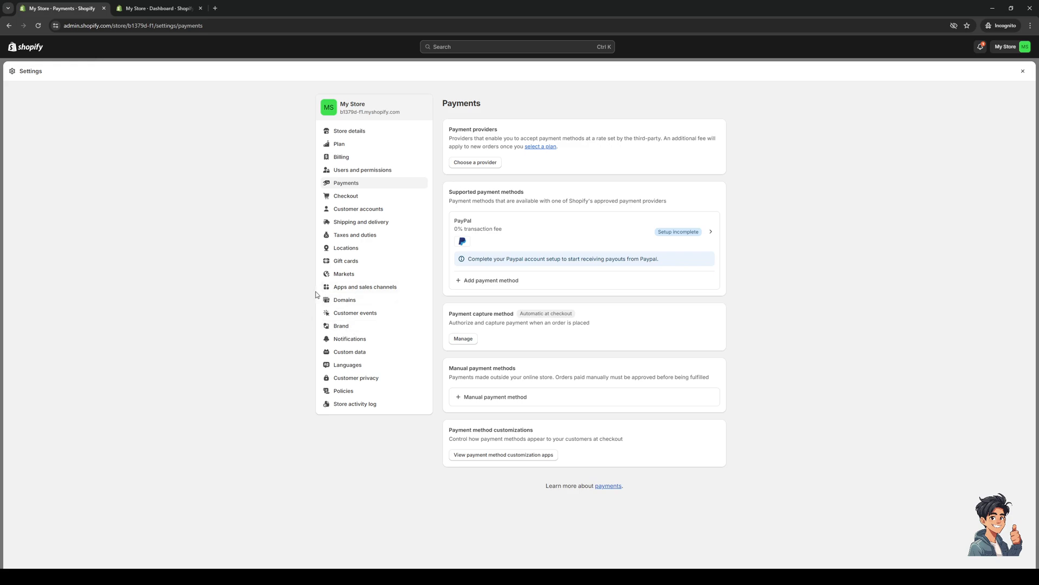
mouse_move(857, 286)
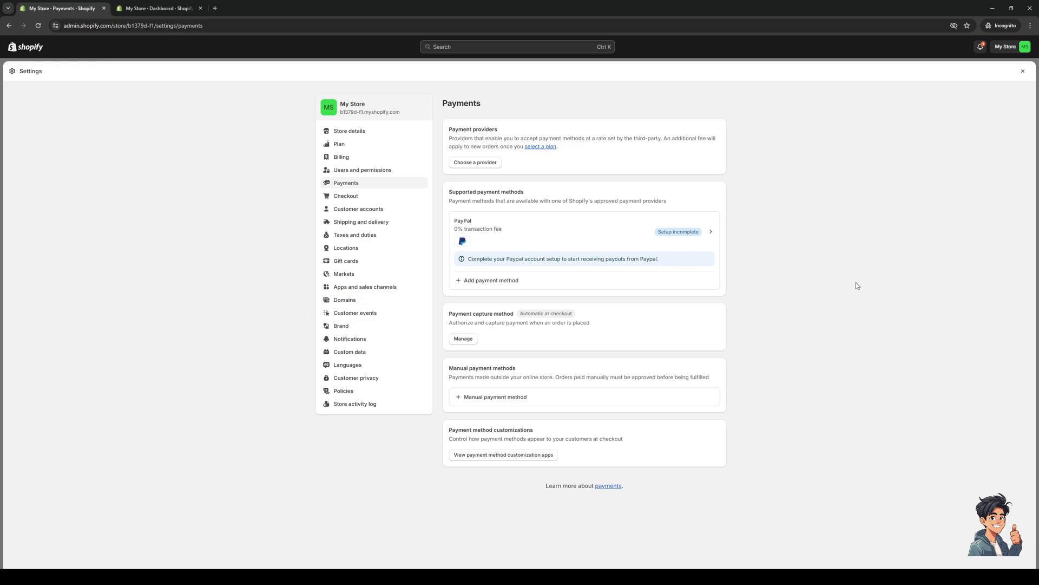
mouse_move(459, 185)
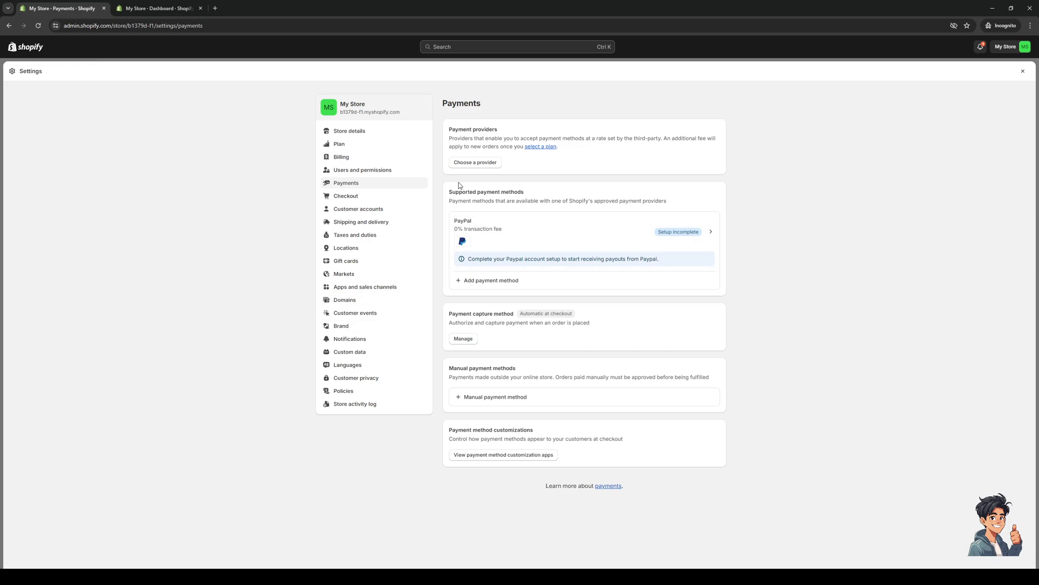
mouse_move(492, 249)
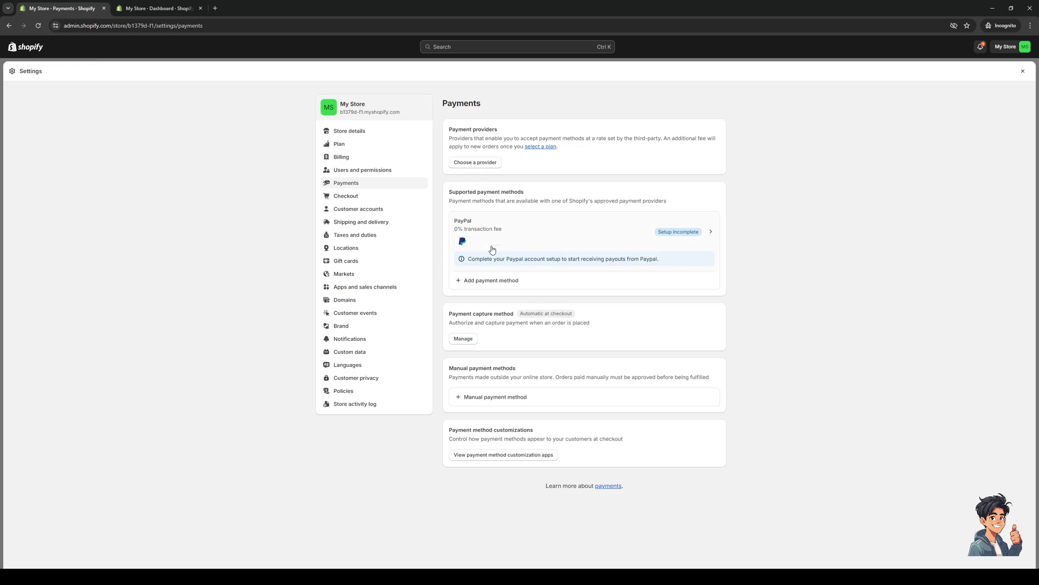
mouse_move(487, 168)
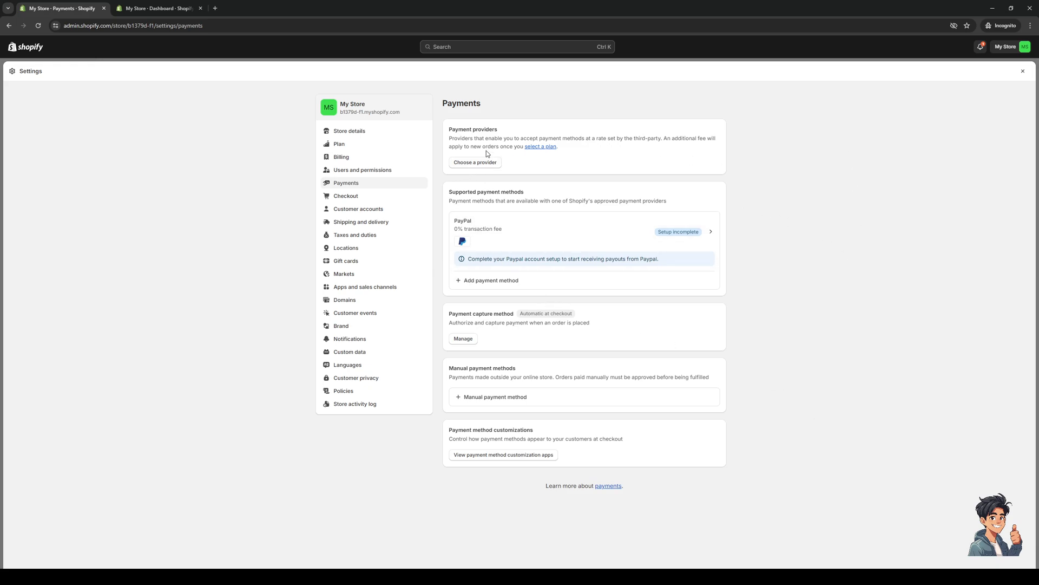
mouse_move(579, 107)
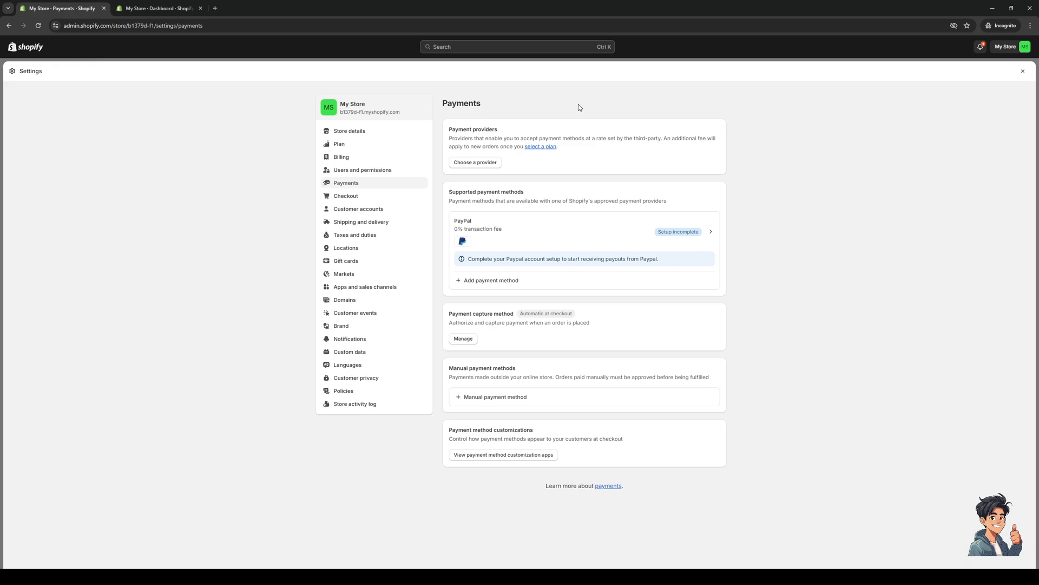
mouse_move(656, 352)
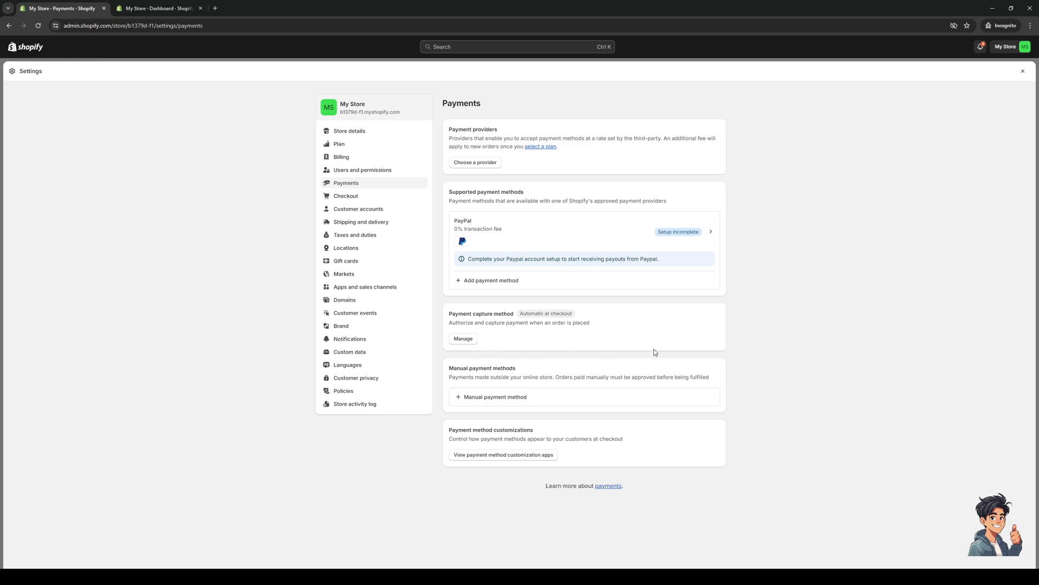
mouse_move(750, 332)
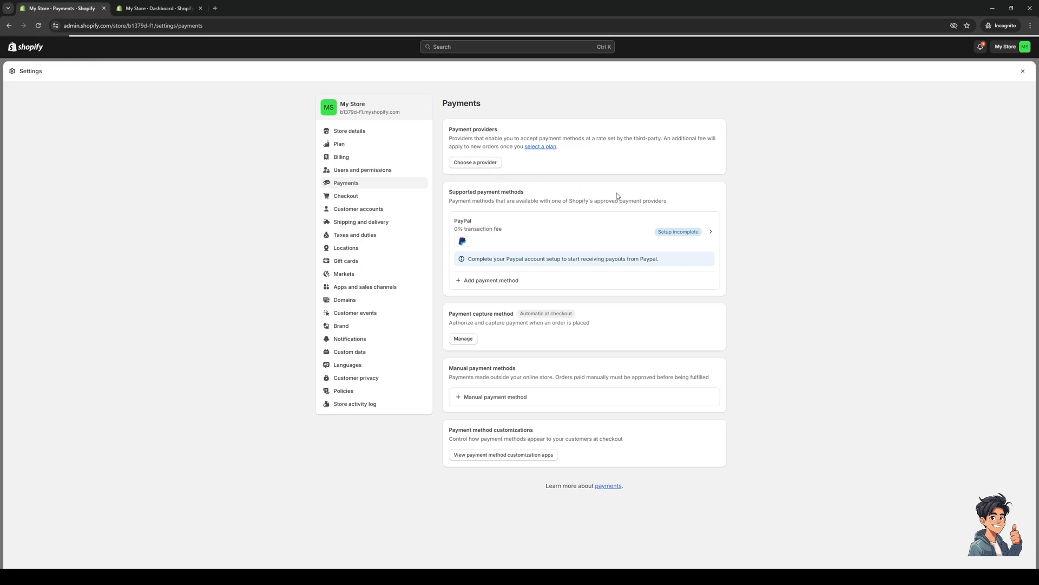
click(474, 162)
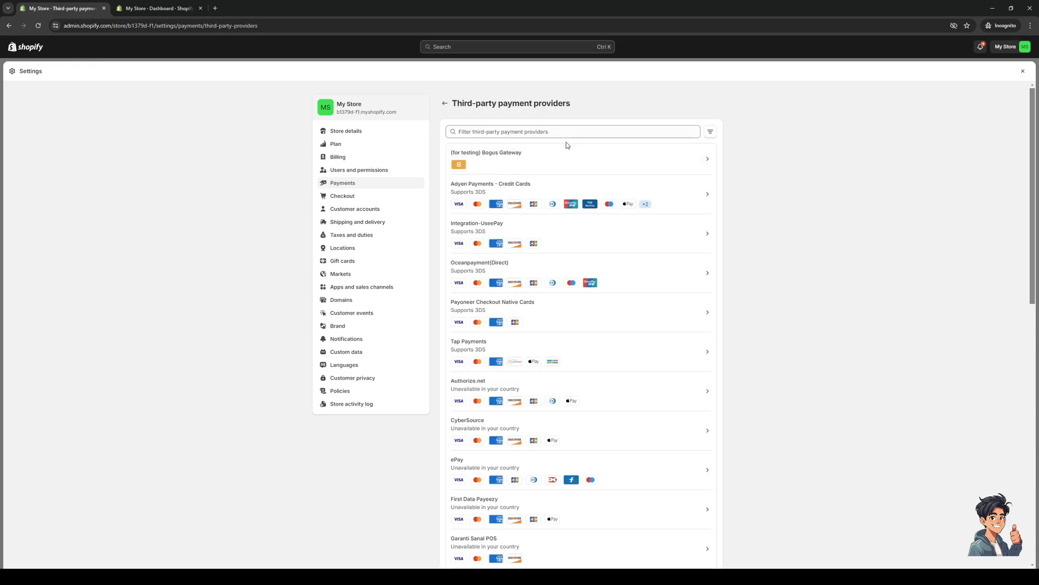
mouse_move(827, 249)
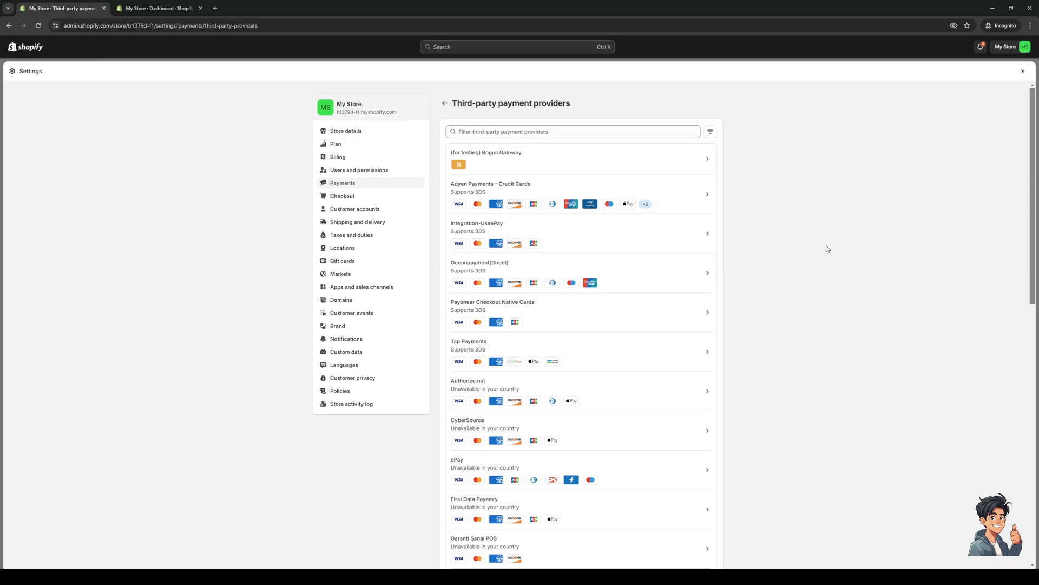
mouse_move(836, 334)
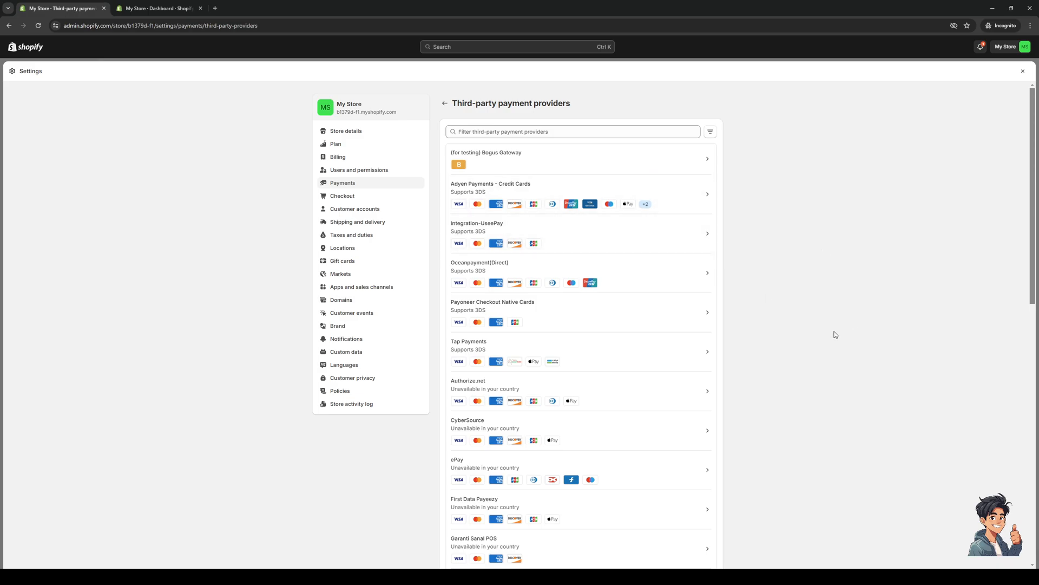
mouse_move(496, 400)
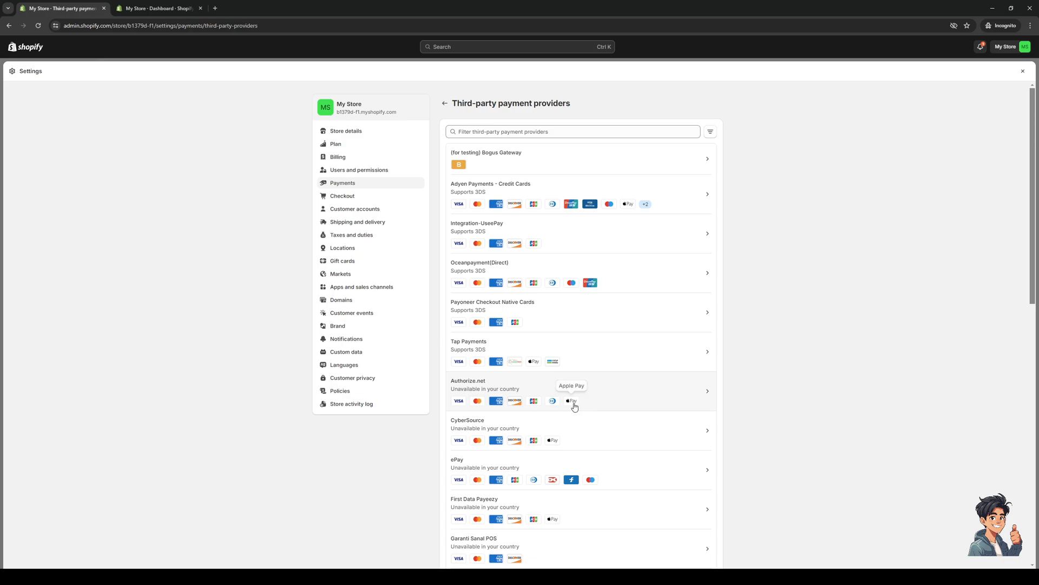
mouse_move(679, 405)
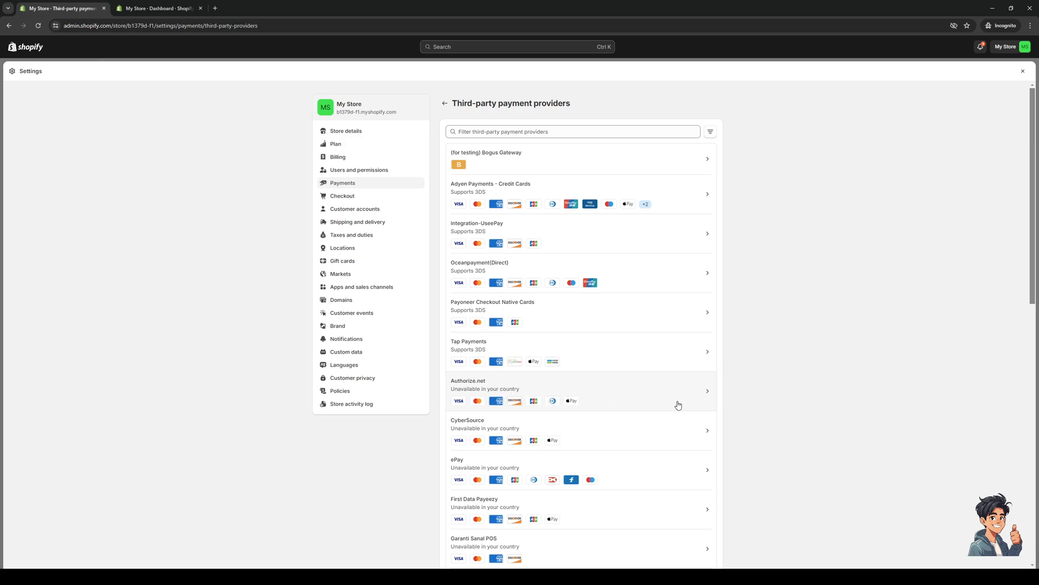
mouse_move(476, 425)
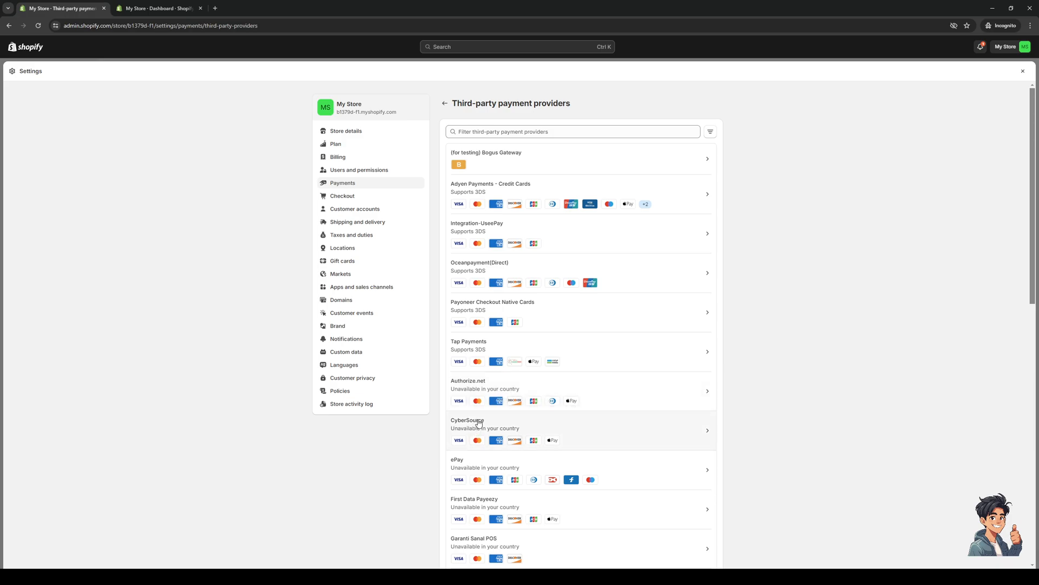
mouse_move(541, 481)
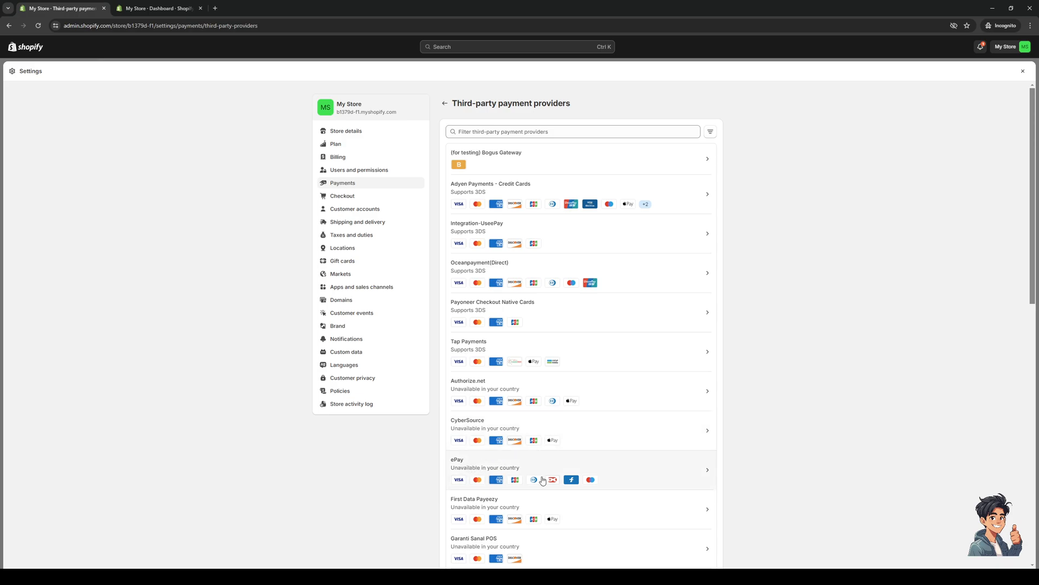
mouse_move(474, 506)
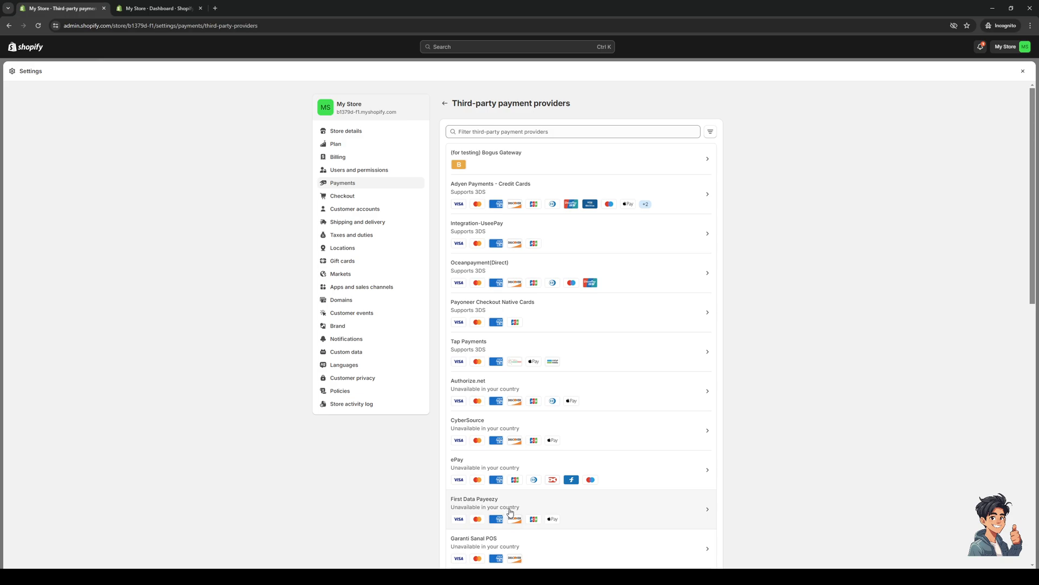
scroll(down, 3)
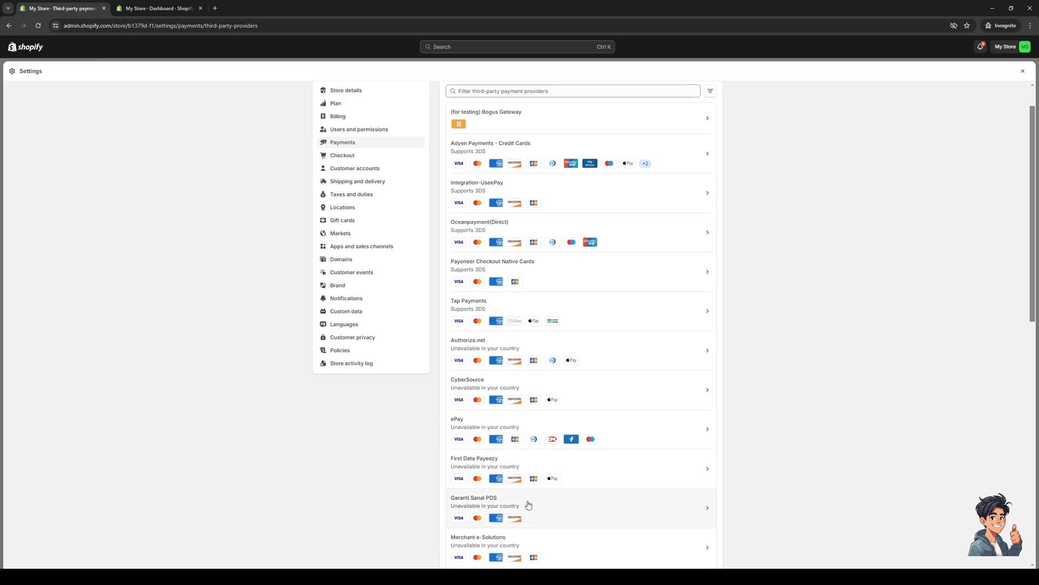
scroll(down, 3)
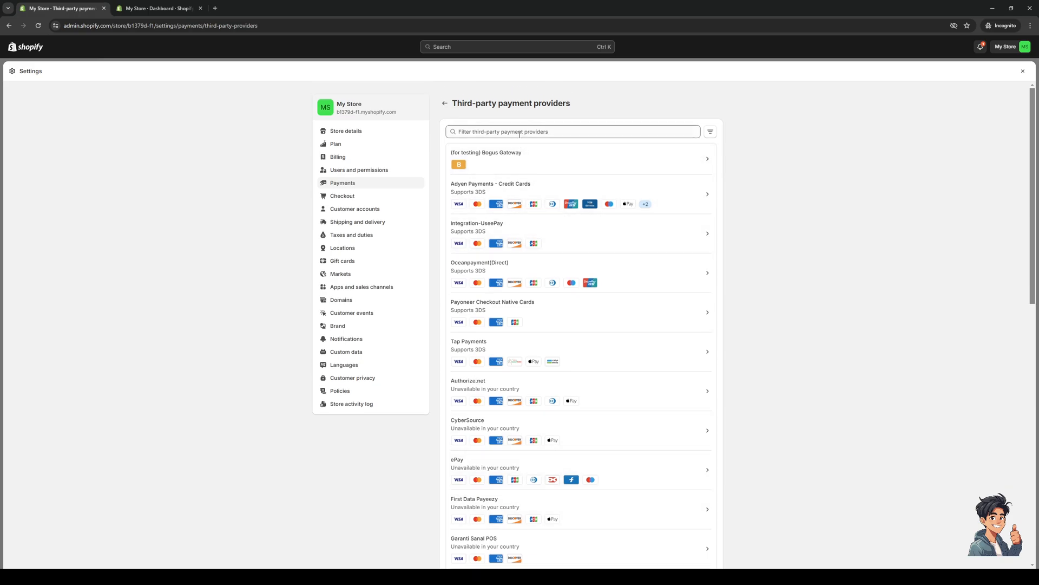
text(app)
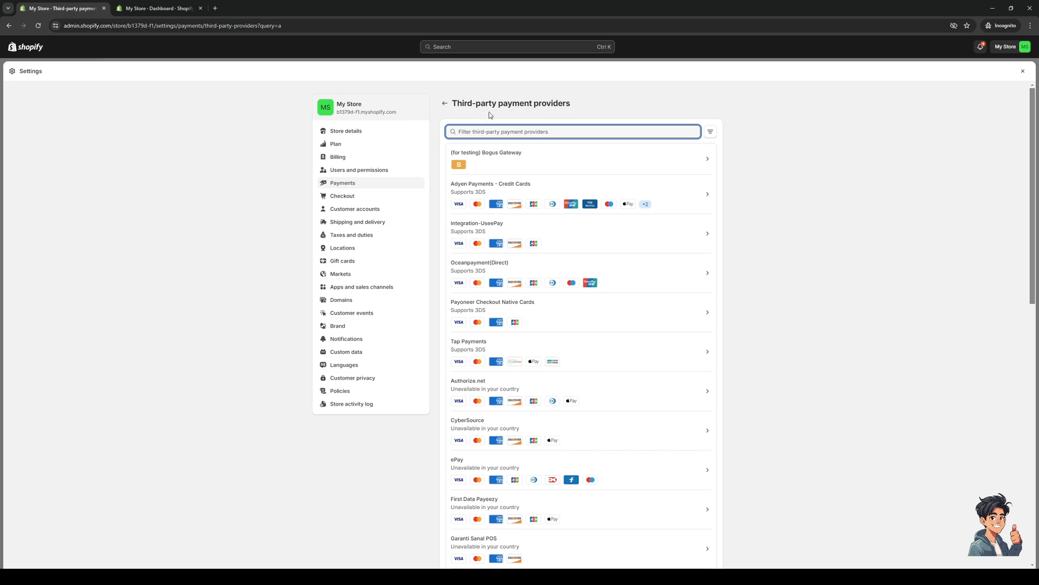
click(444, 103)
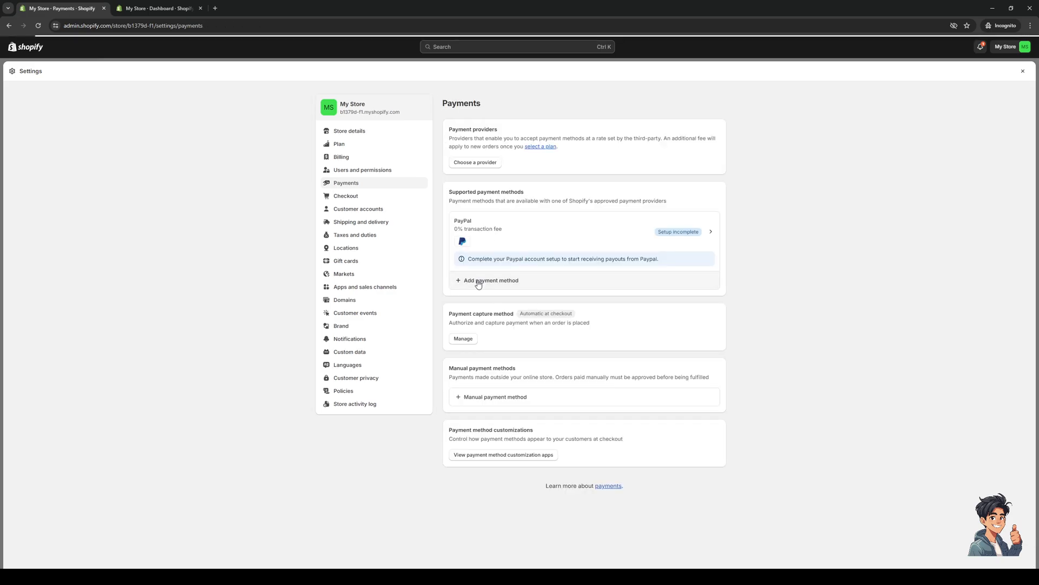
Add a payment method by provider, searching '2C2P' and selecting its result
click(487, 279)
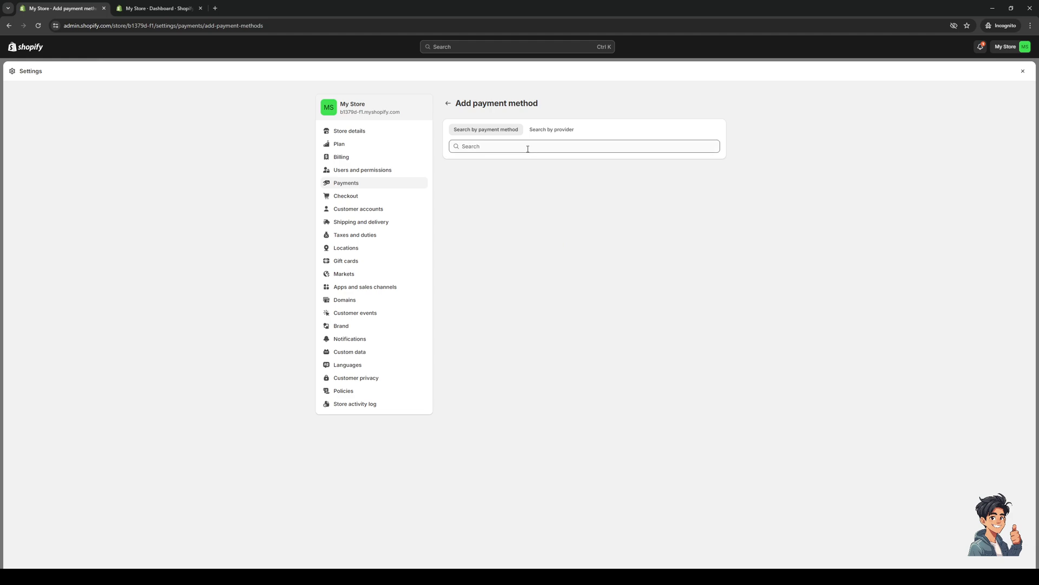
text(2)
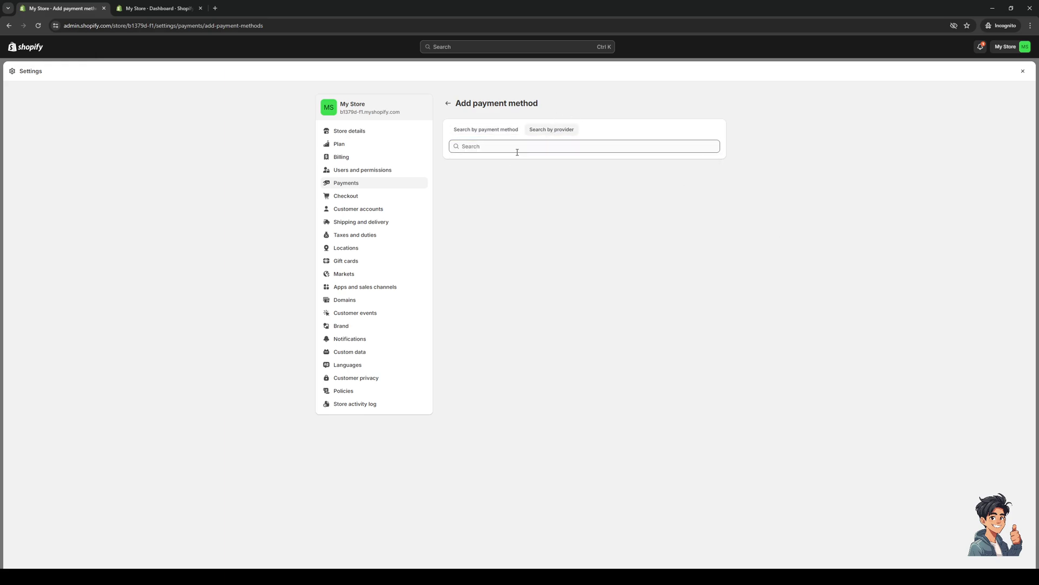
text(2)
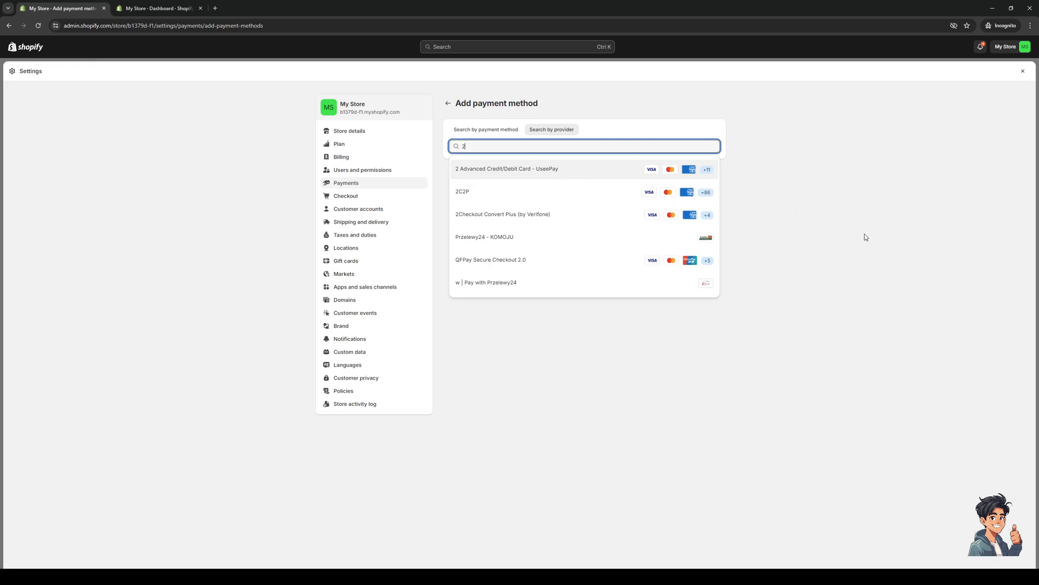
text(C2P)
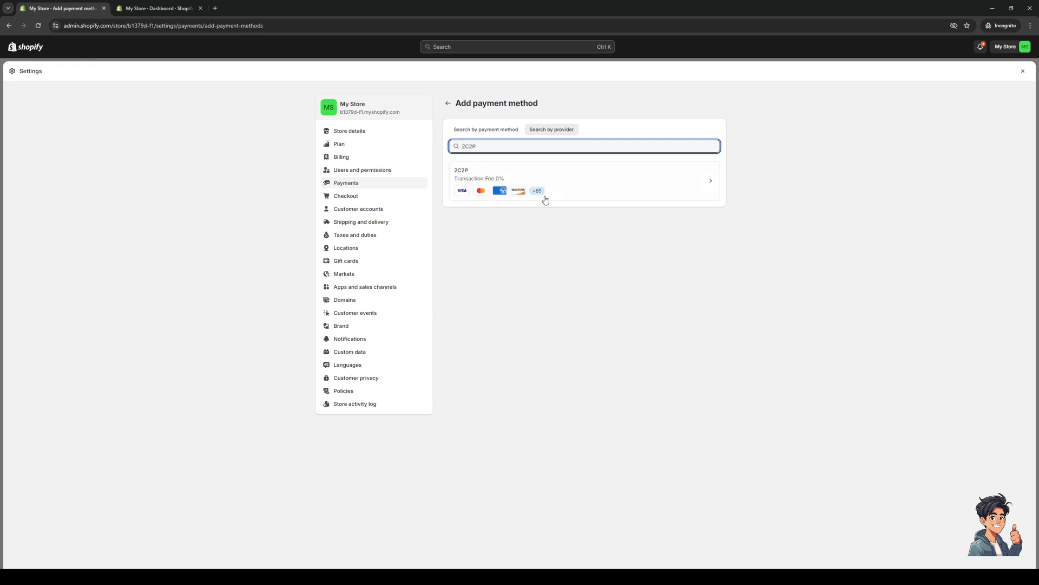
click(583, 180)
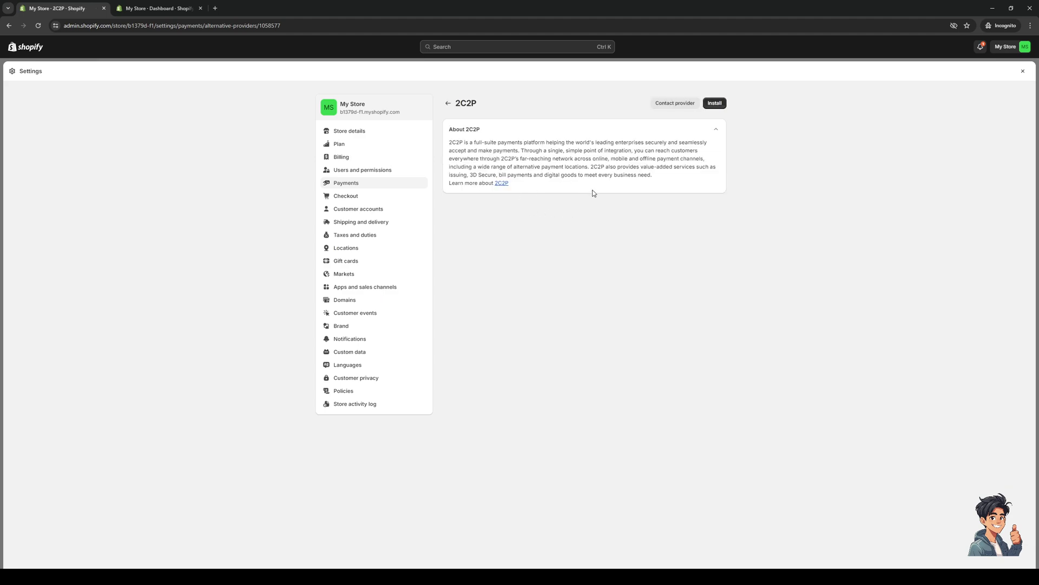
mouse_move(505, 200)
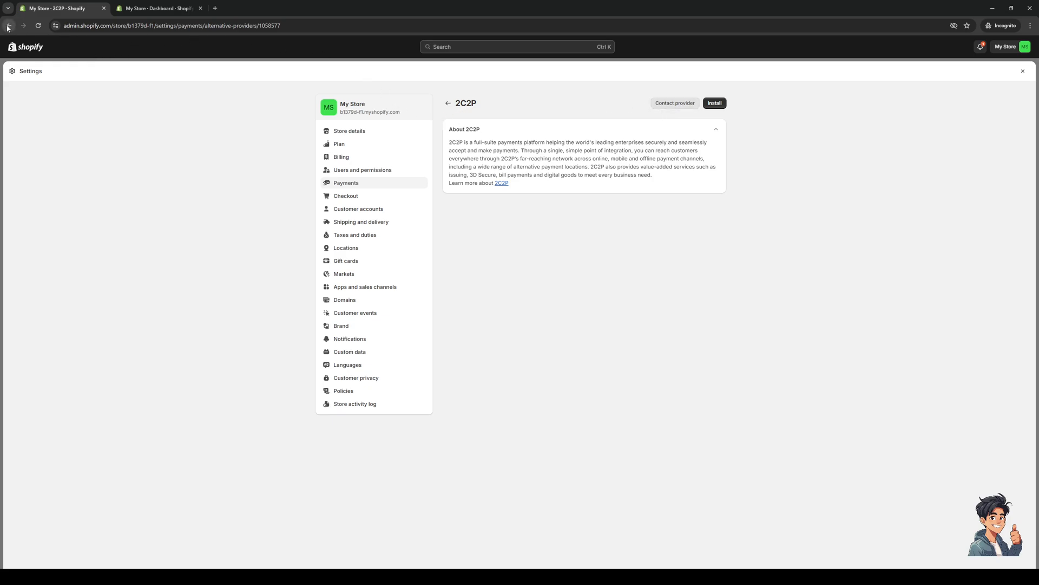
mouse_move(702, 109)
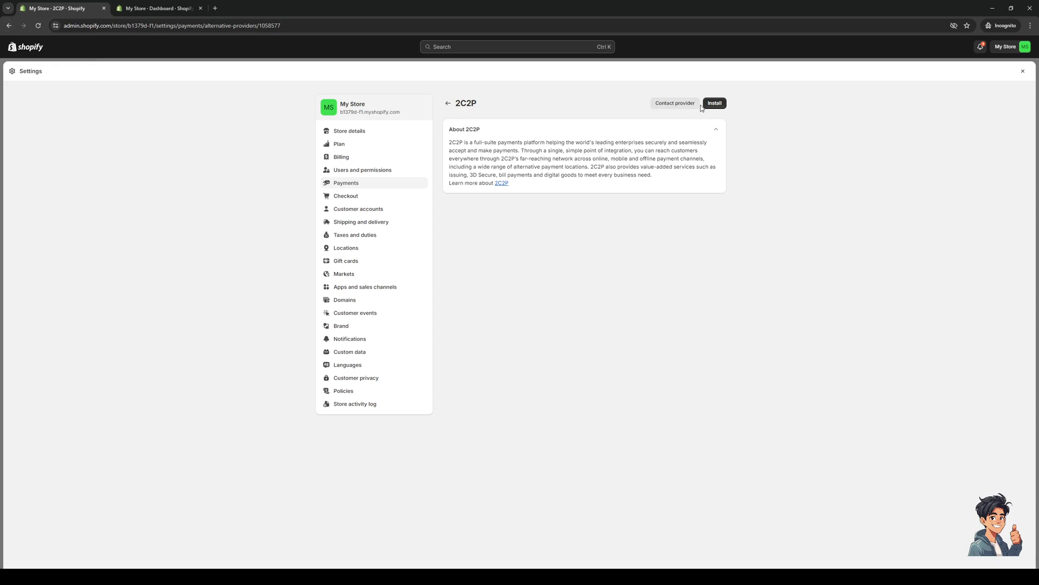
Leave the 2C2P provider page without installing and return to the store home
click(448, 103)
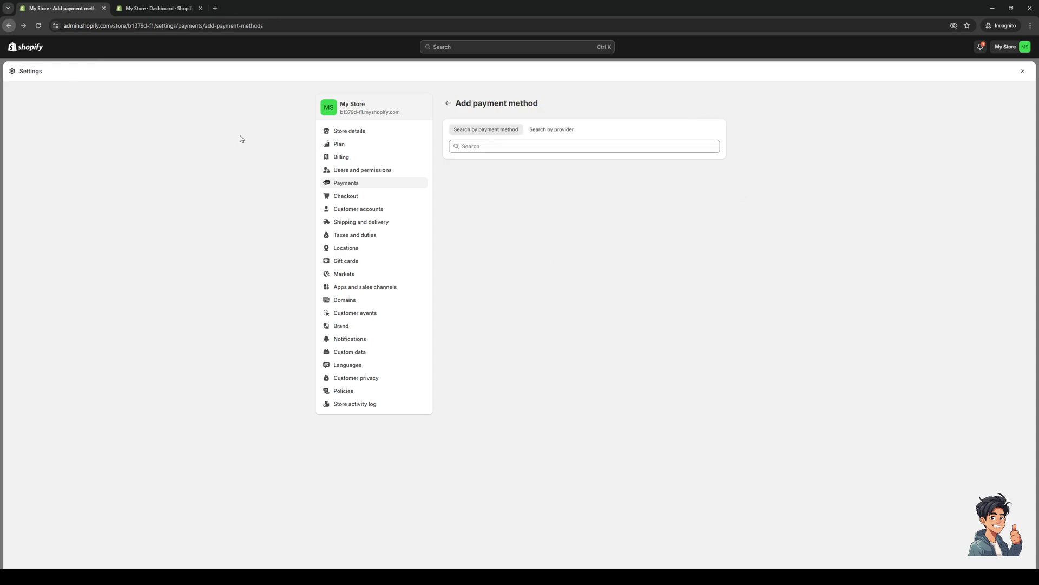
mouse_move(177, 558)
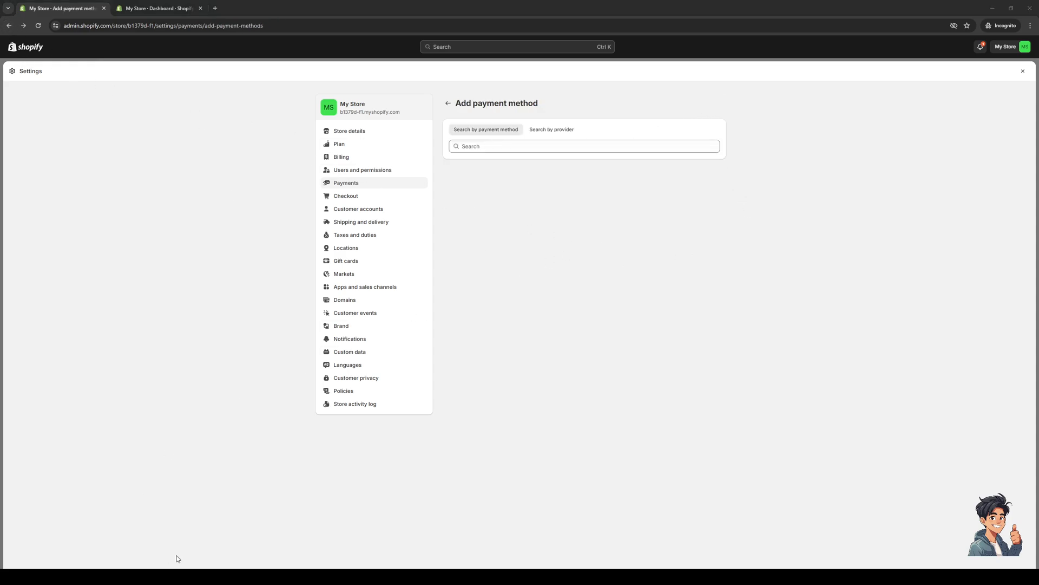
mouse_move(819, 273)
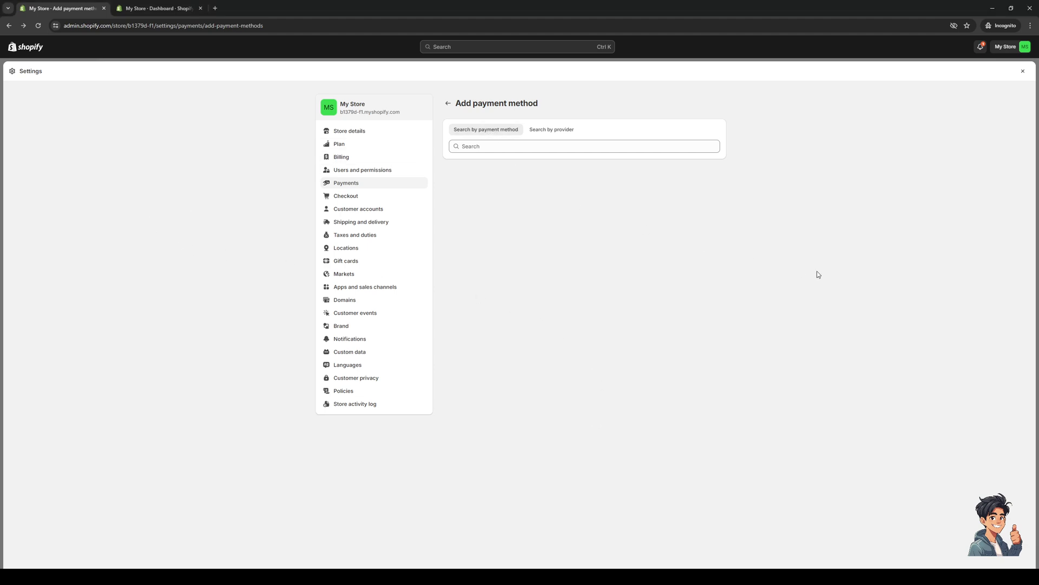
mouse_move(350, 160)
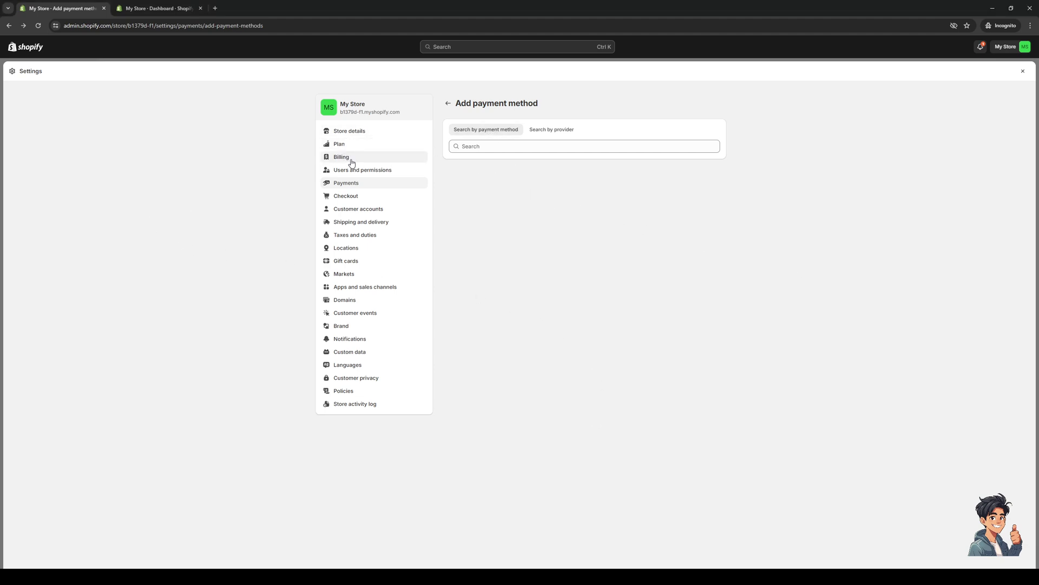
click(341, 156)
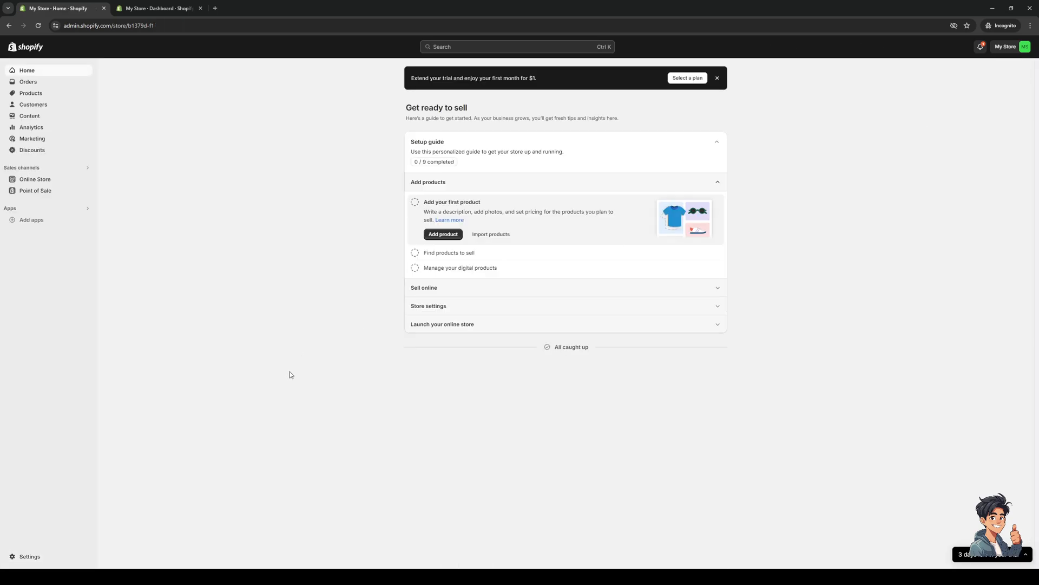
mouse_move(623, 376)
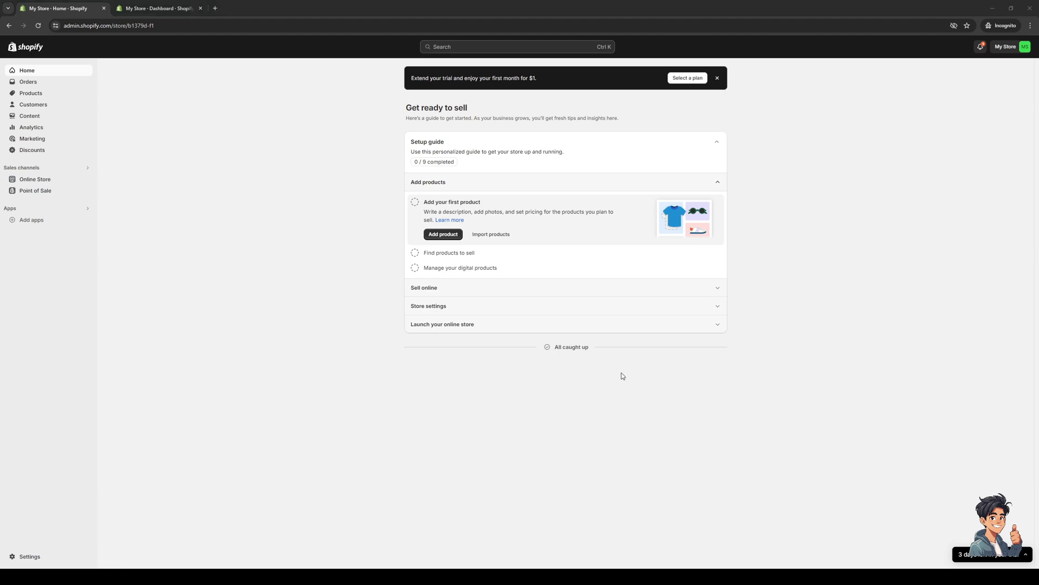
mouse_move(639, 394)
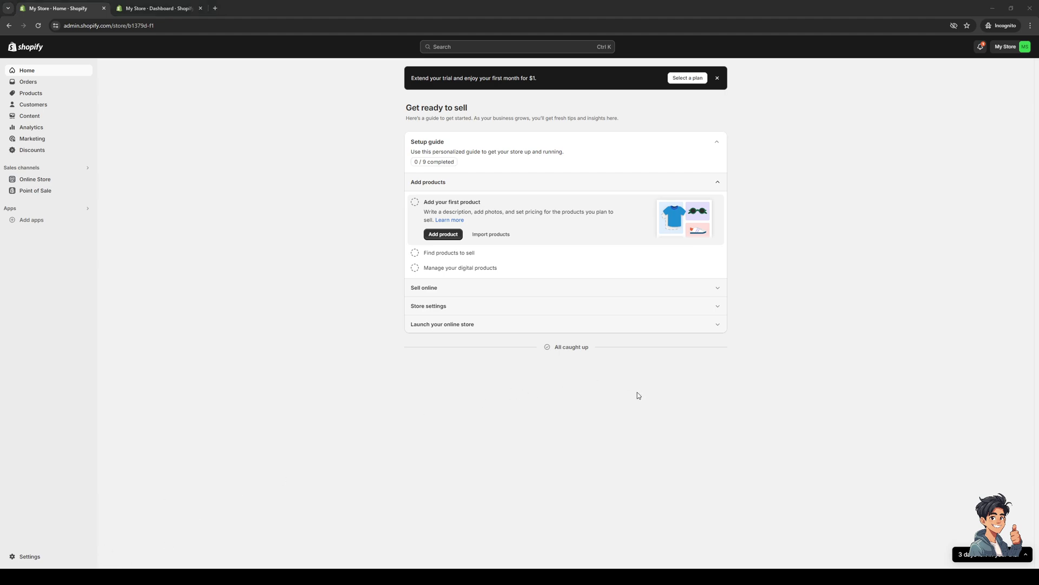
mouse_move(642, 380)
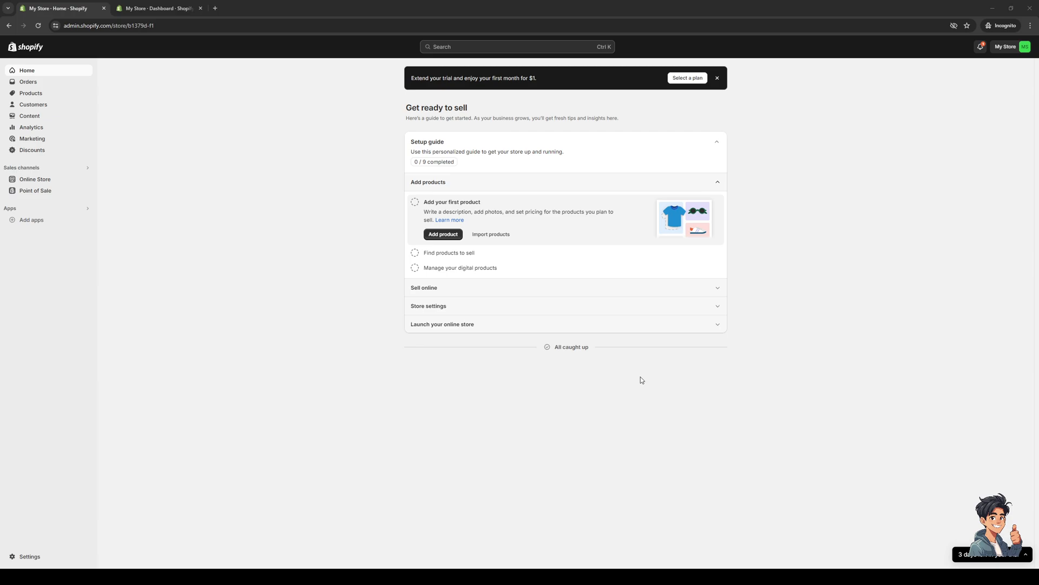